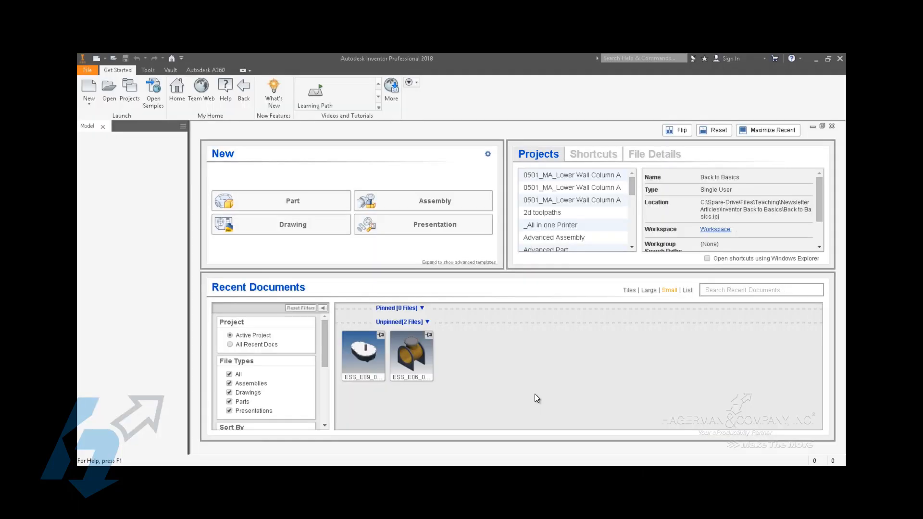
mouse_move(542, 396)
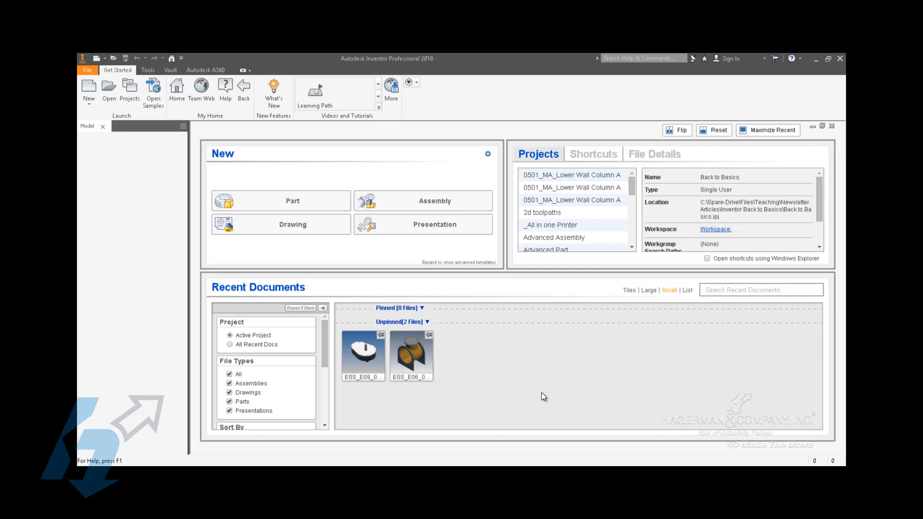
mouse_move(498, 373)
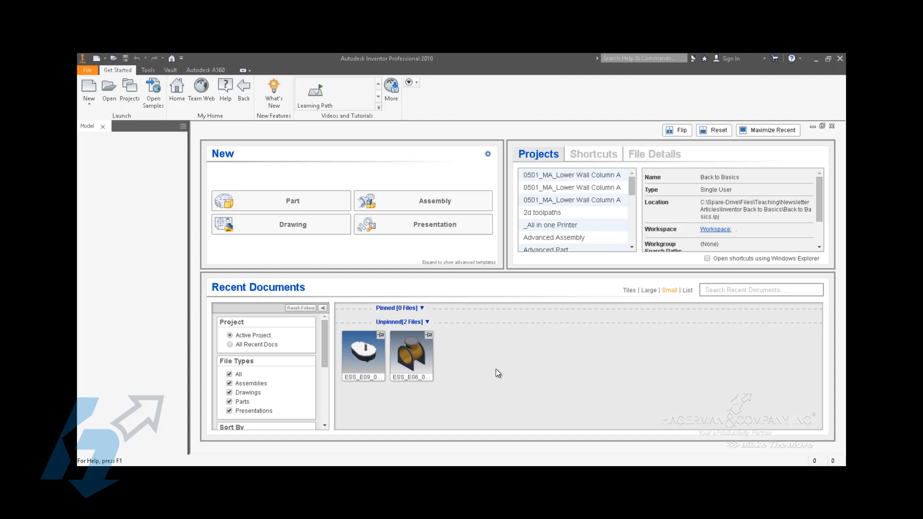
mouse_move(152, 176)
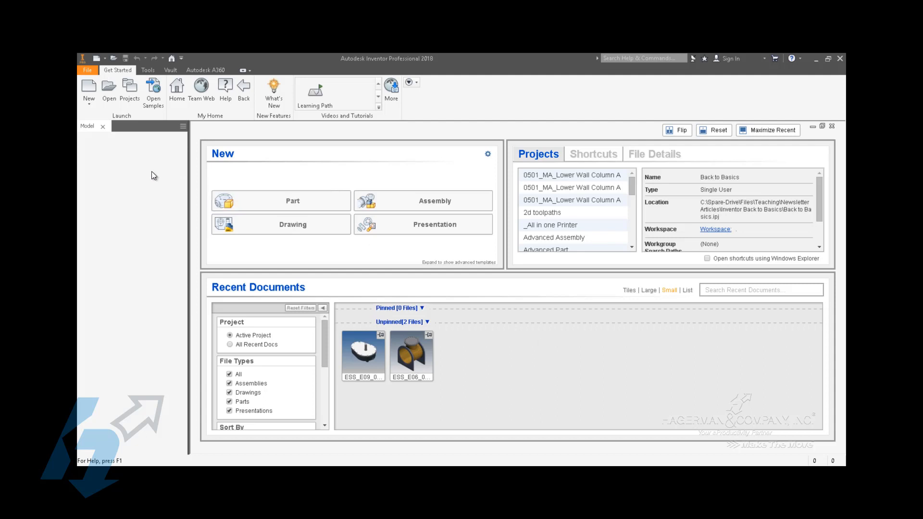
mouse_move(176, 88)
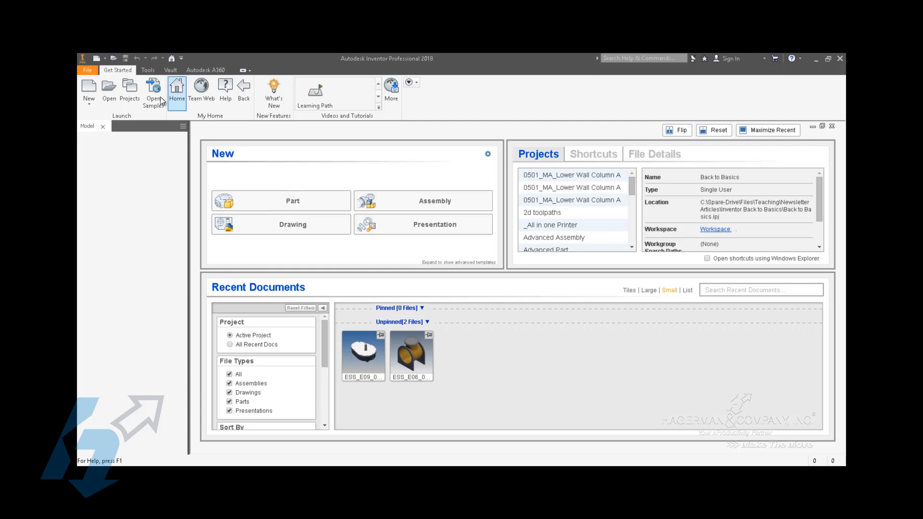
Check the Content Center Files entry under the project's Folder Options, then close Projects.
left_click(129, 91)
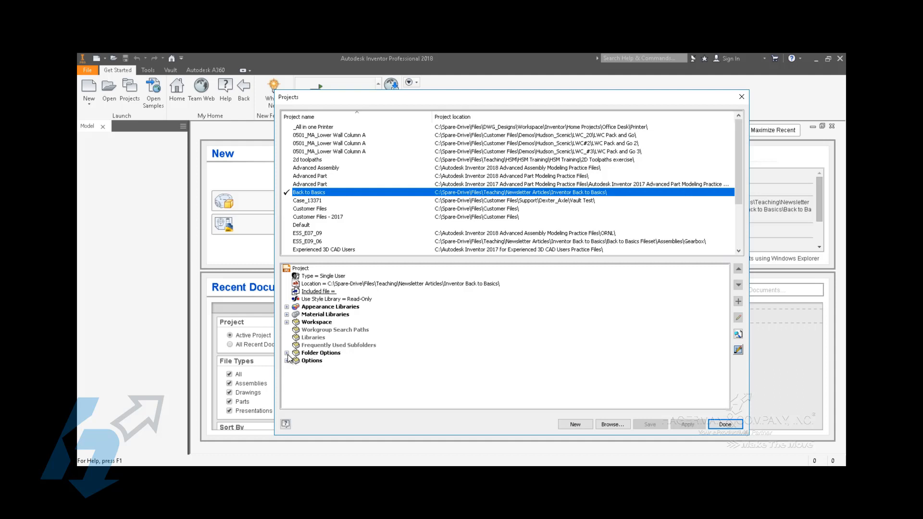
left_click(286, 353)
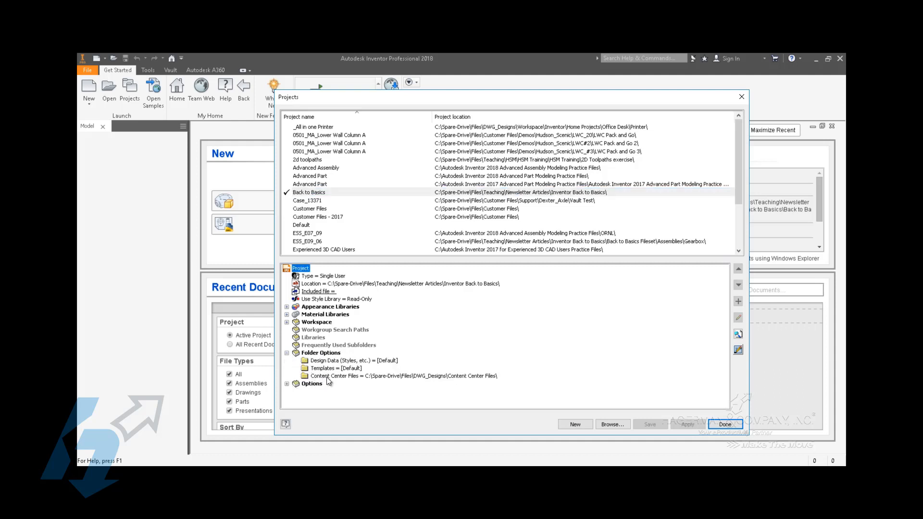
mouse_move(408, 379)
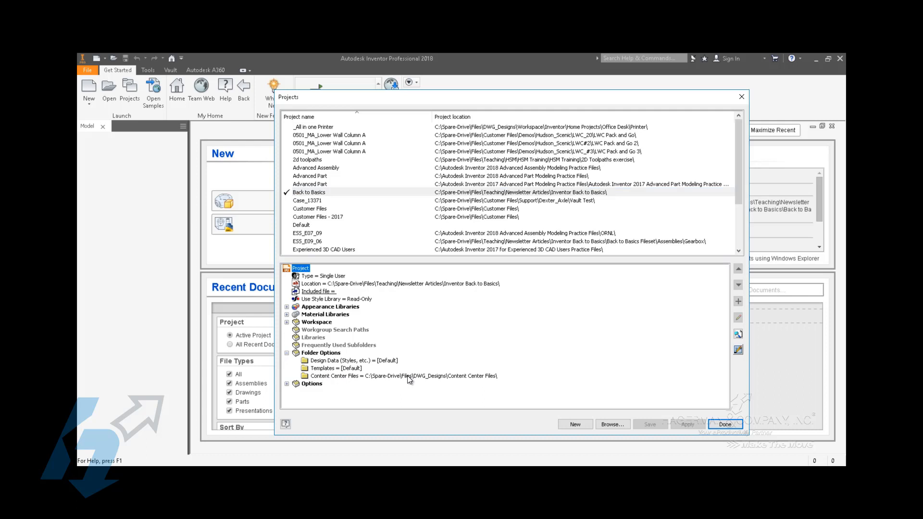
left_click(403, 375)
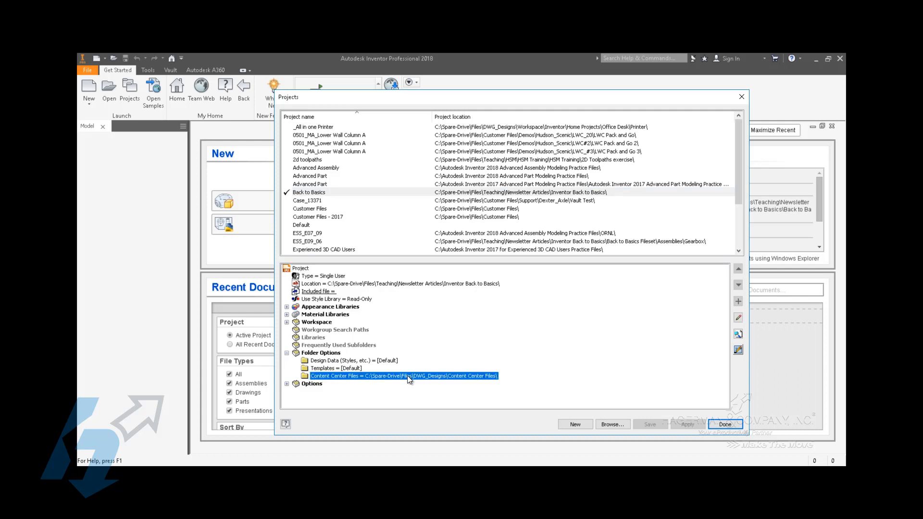
mouse_move(435, 382)
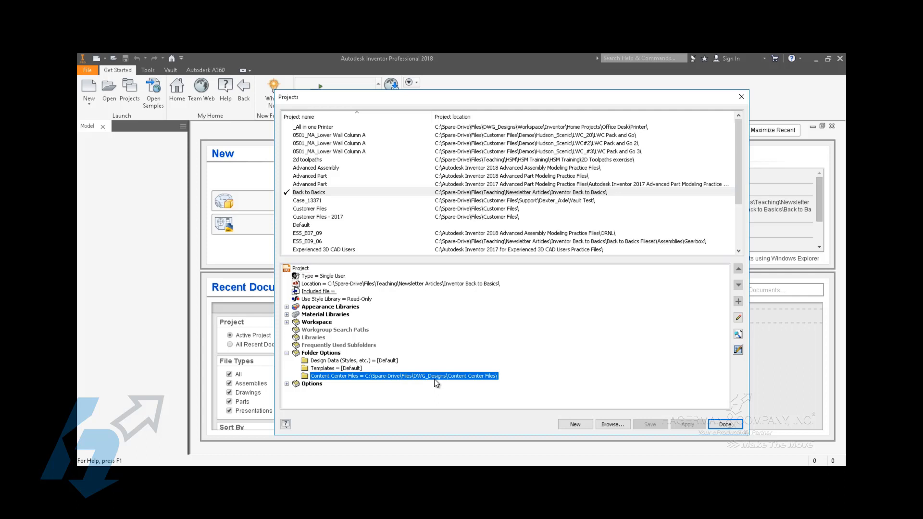
mouse_move(667, 433)
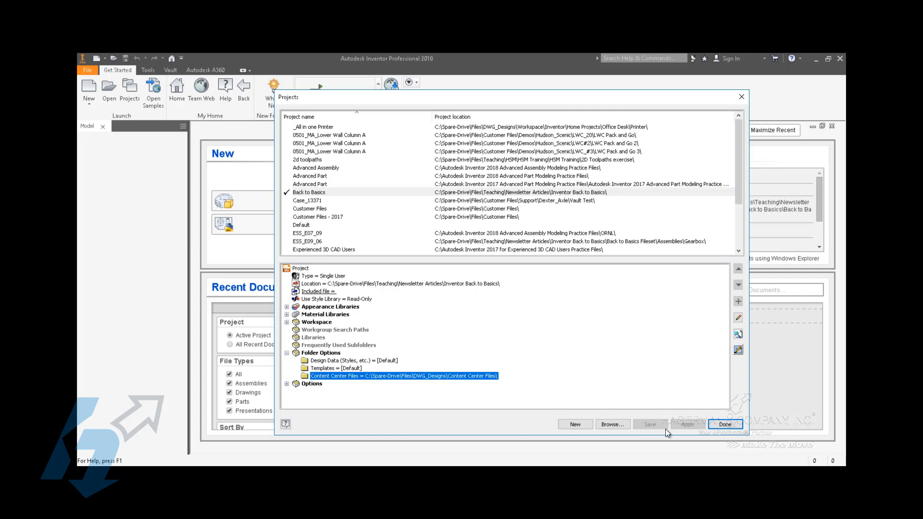
left_click(724, 425)
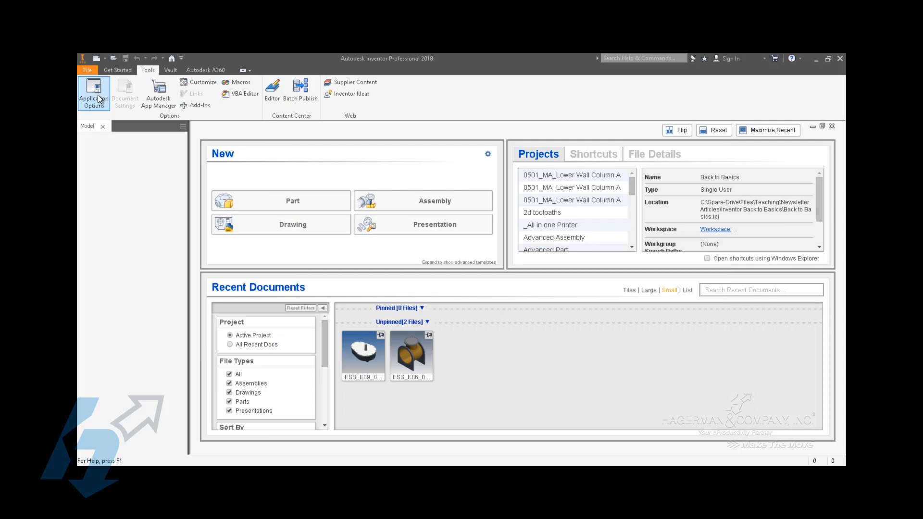
Open Application Options to the Content Center tab's Location of Libraries setting.
left_click(93, 93)
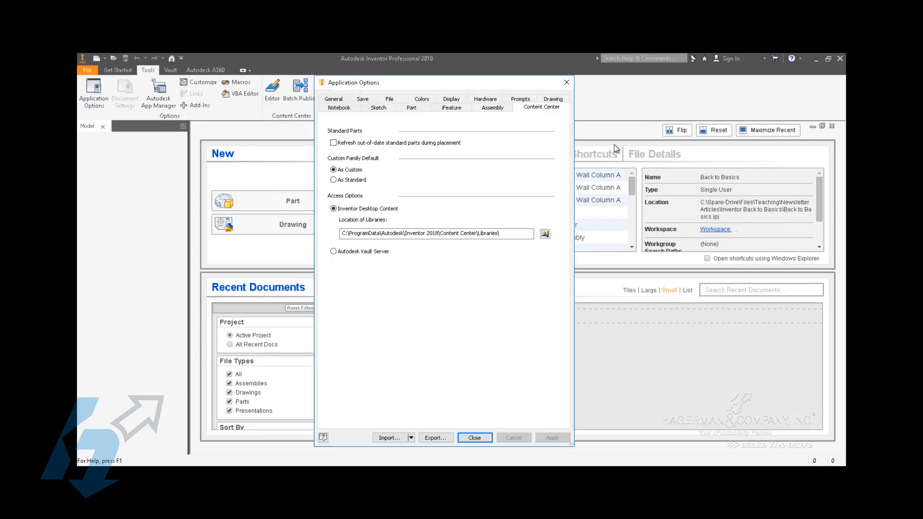
mouse_move(538, 113)
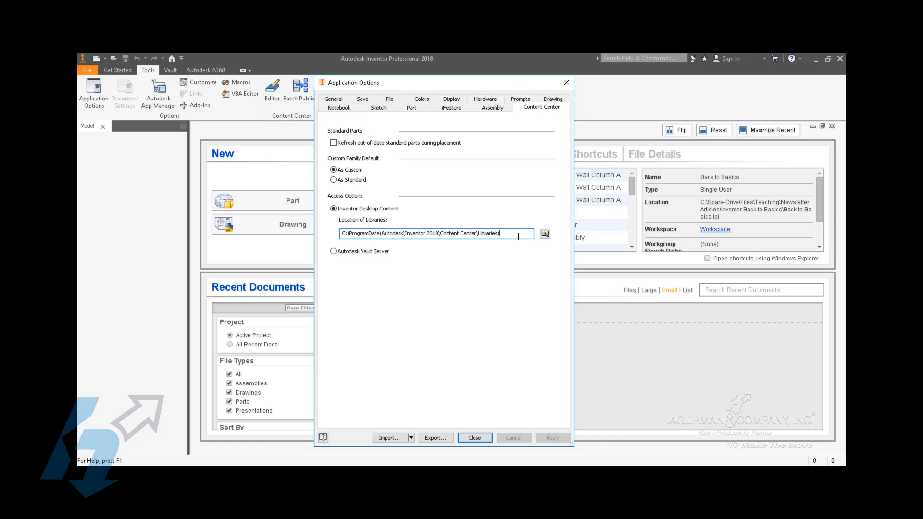
mouse_move(347, 394)
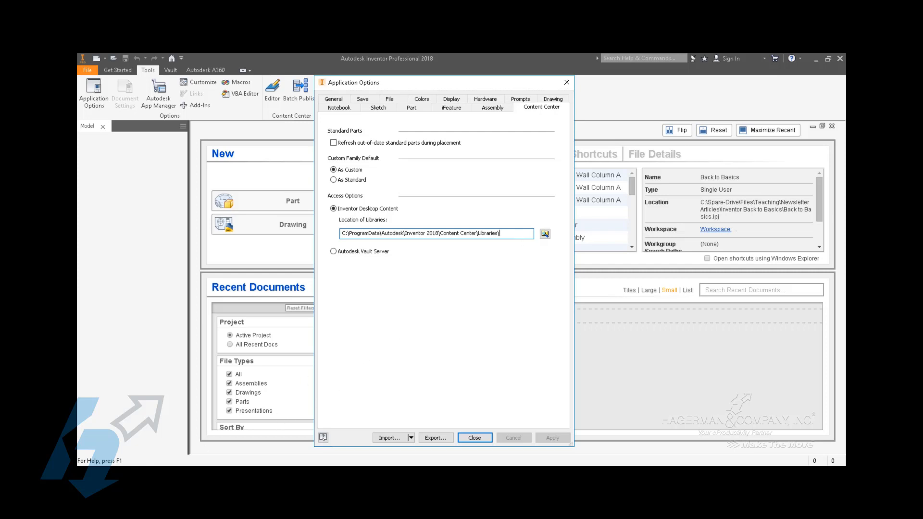
left_click(544, 234)
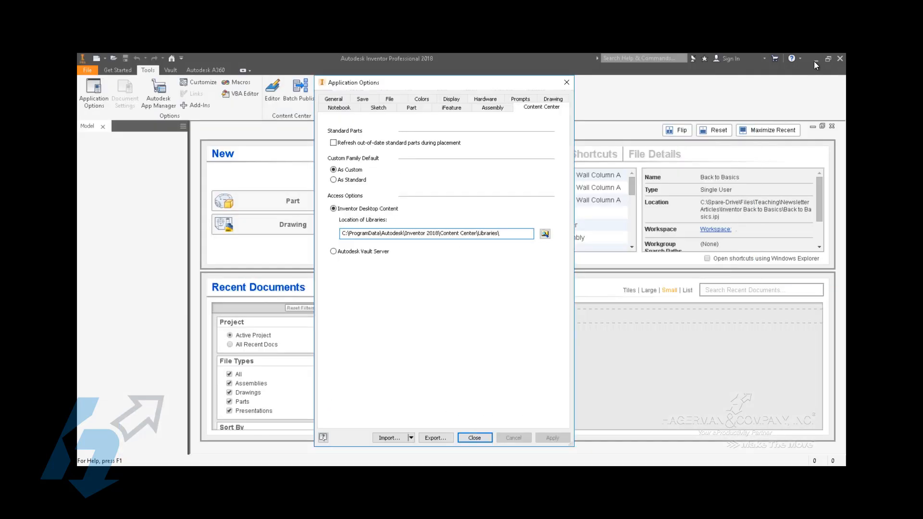
Minimize Inventor, inspect the AI2018_Inventor ANSI.idcl library in Explorer, then restore Inventor.
left_click(474, 437)
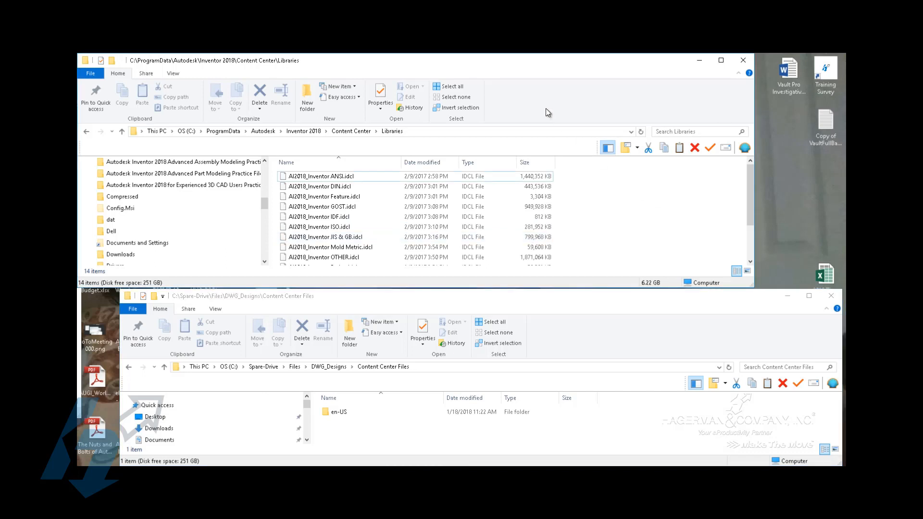
mouse_move(581, 195)
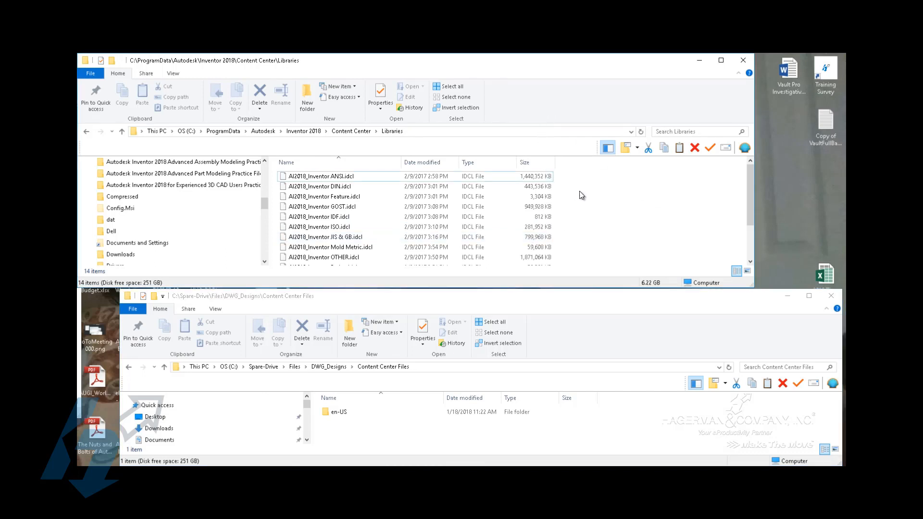
mouse_move(442, 180)
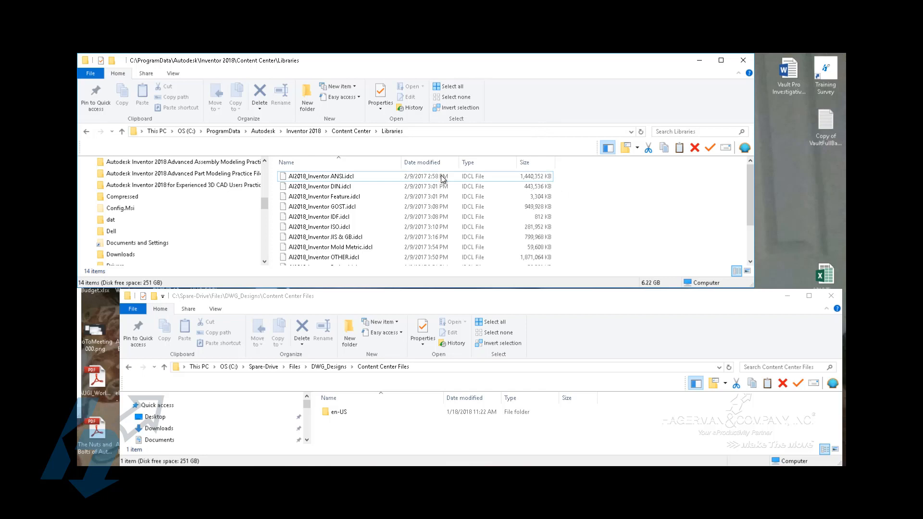
mouse_move(375, 141)
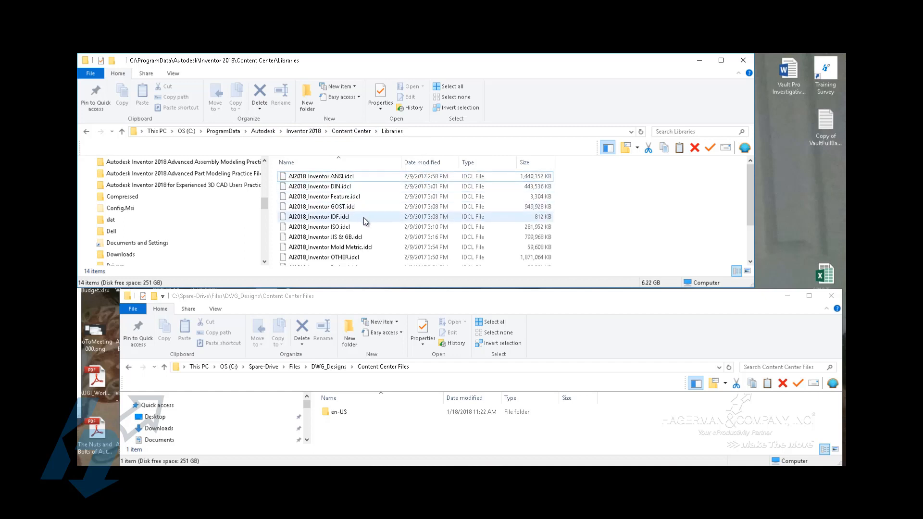
mouse_move(365, 221)
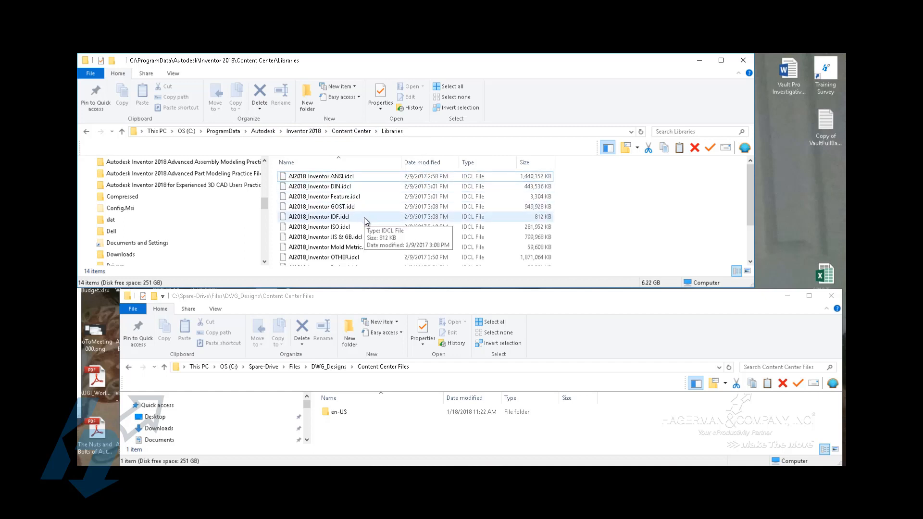
mouse_move(490, 322)
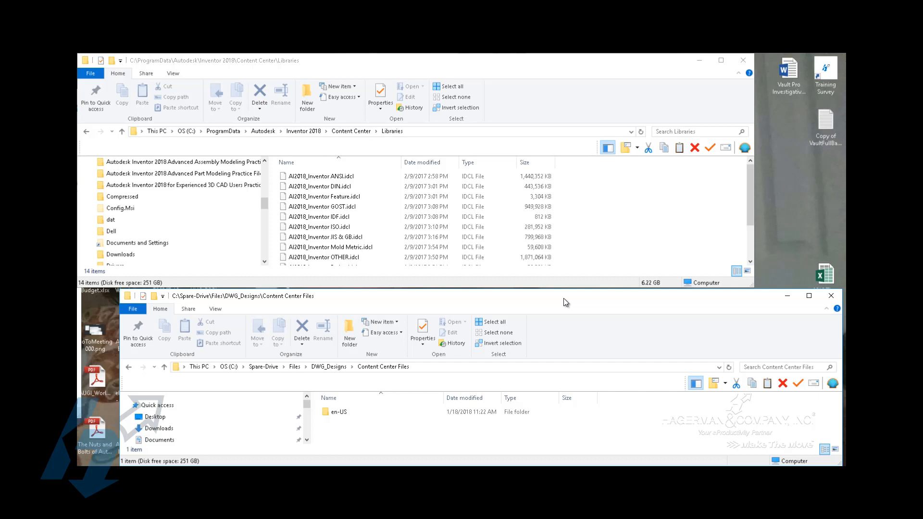
left_click(324, 196)
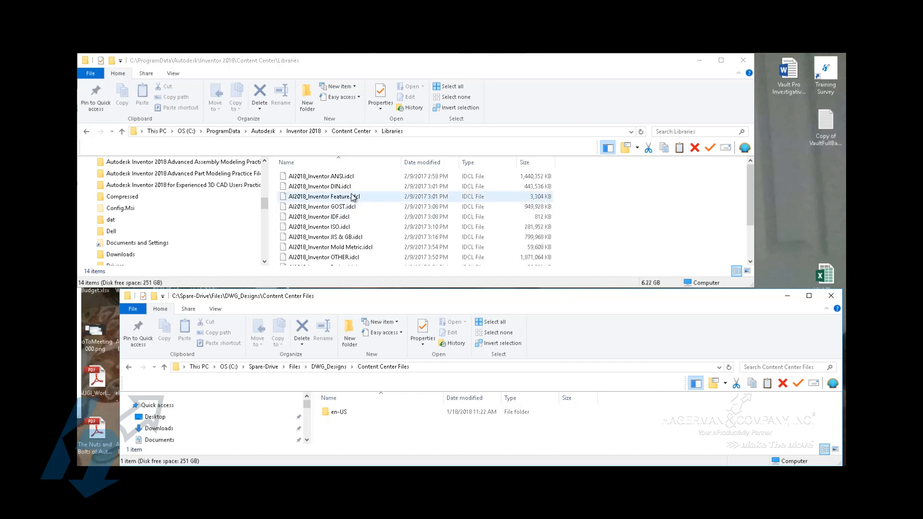
left_click(320, 176)
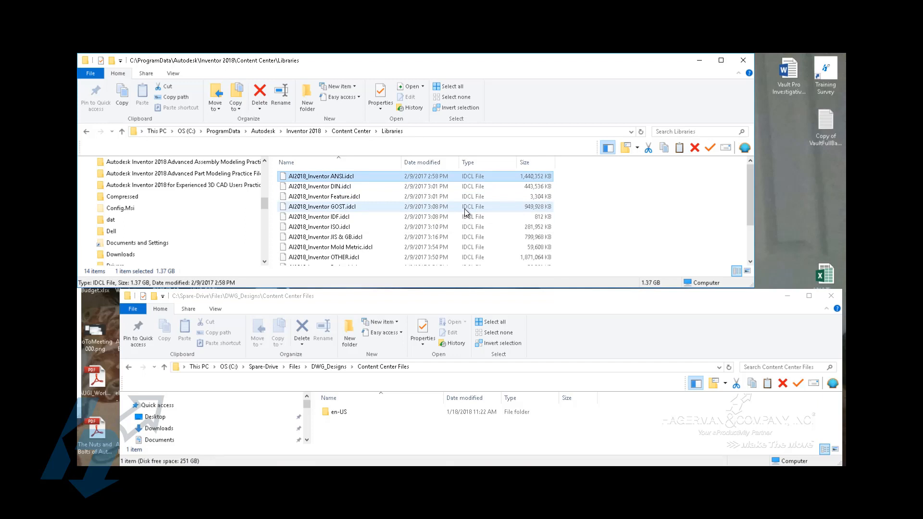
mouse_move(464, 229)
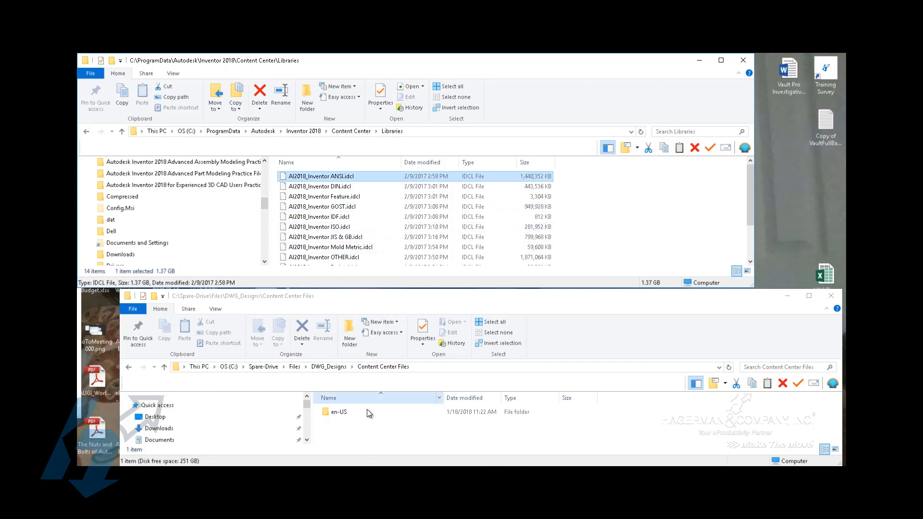
left_click(340, 411)
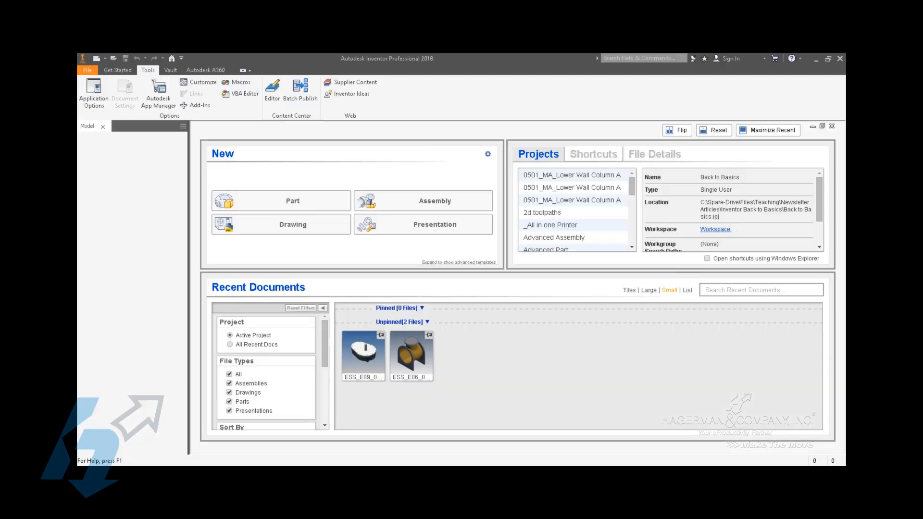
Reopen Projects from Get Started and re-check the Content Center Files folder option.
left_click(117, 70)
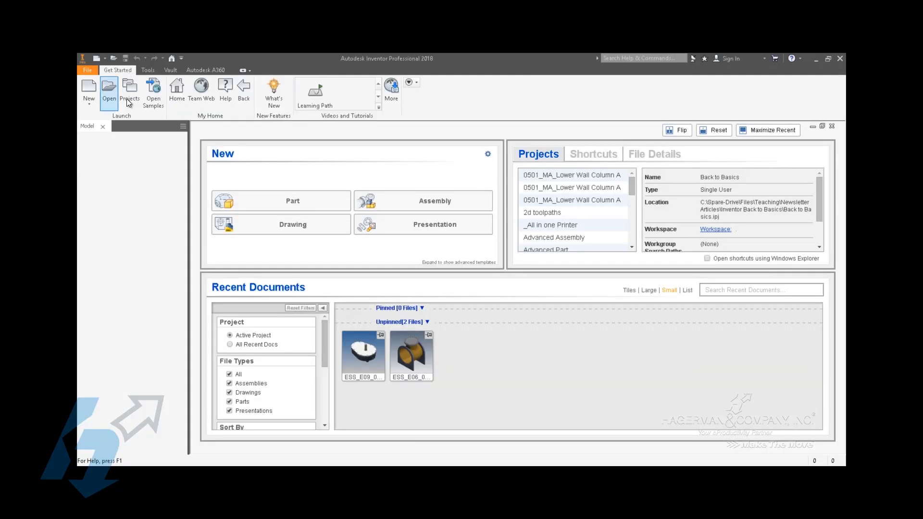
left_click(129, 91)
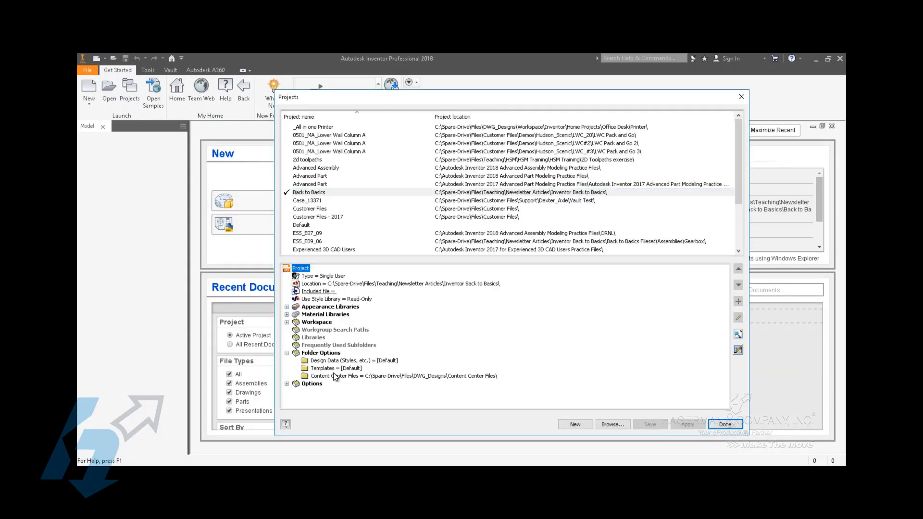
left_click(377, 375)
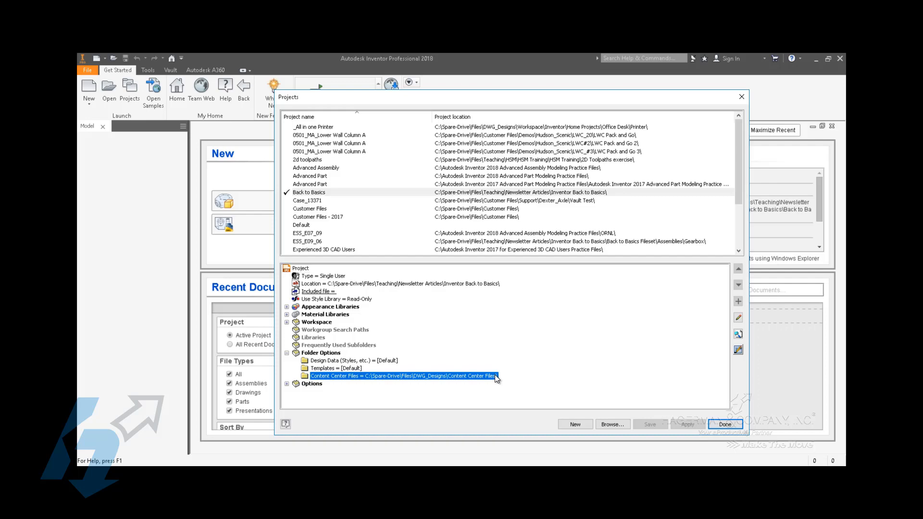
left_click(724, 423)
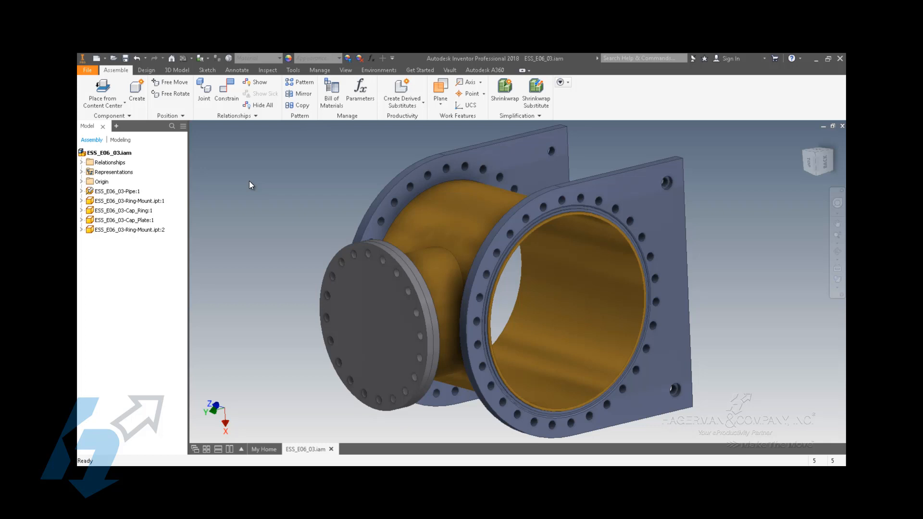
mouse_move(184, 113)
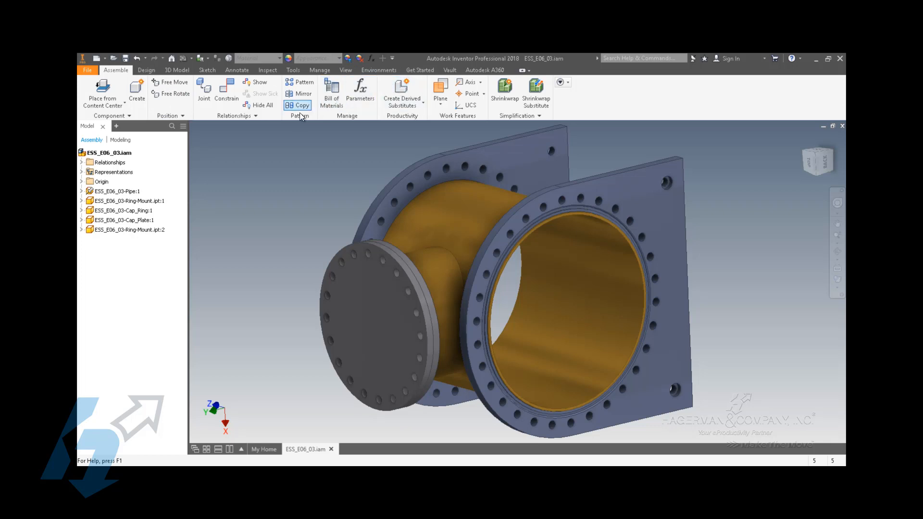
Show the Design tab's Fasten, Frame and Power Transmission tools.
left_click(146, 70)
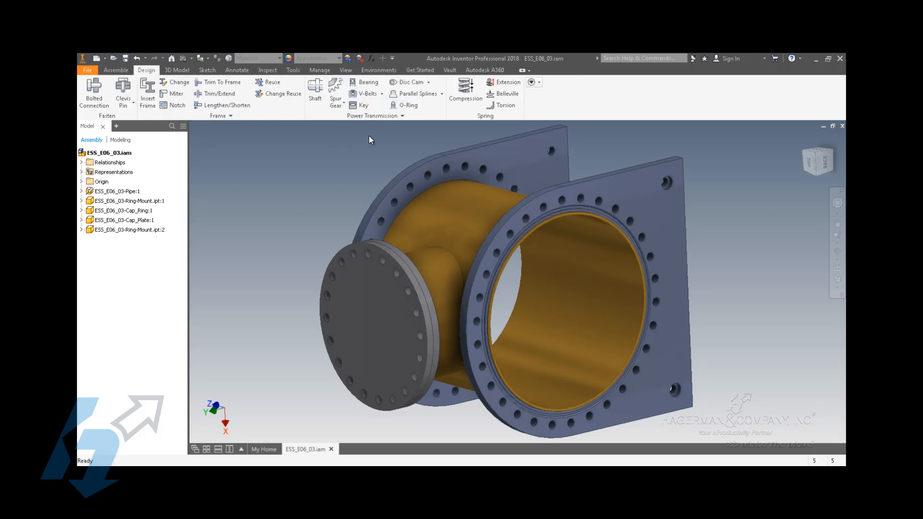
mouse_move(93, 92)
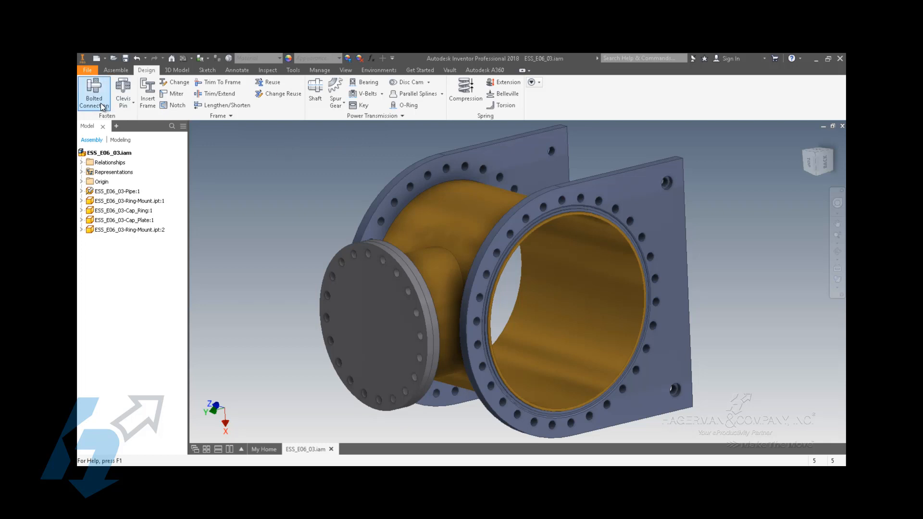
mouse_move(94, 94)
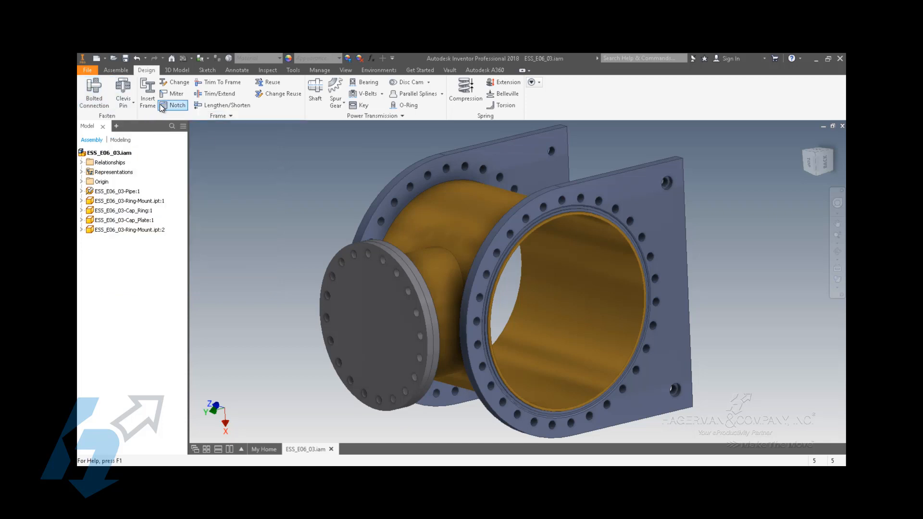
mouse_move(294, 147)
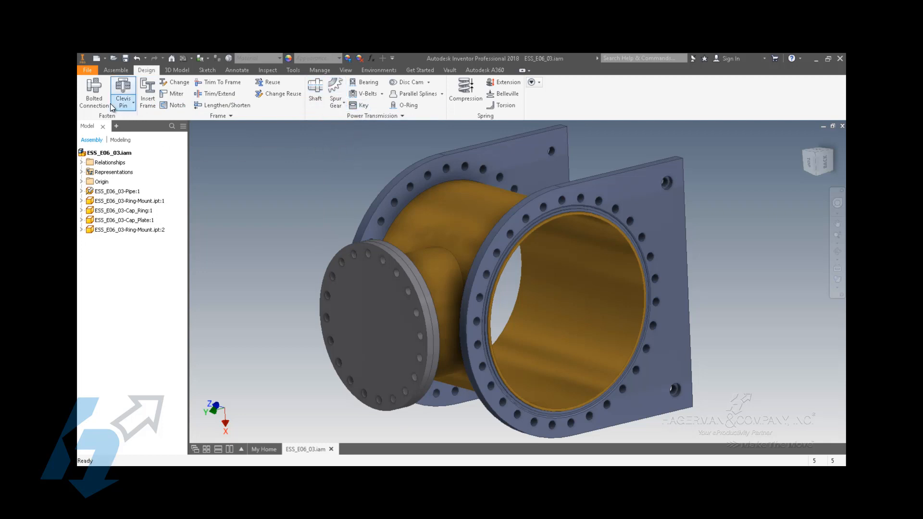
mouse_move(94, 95)
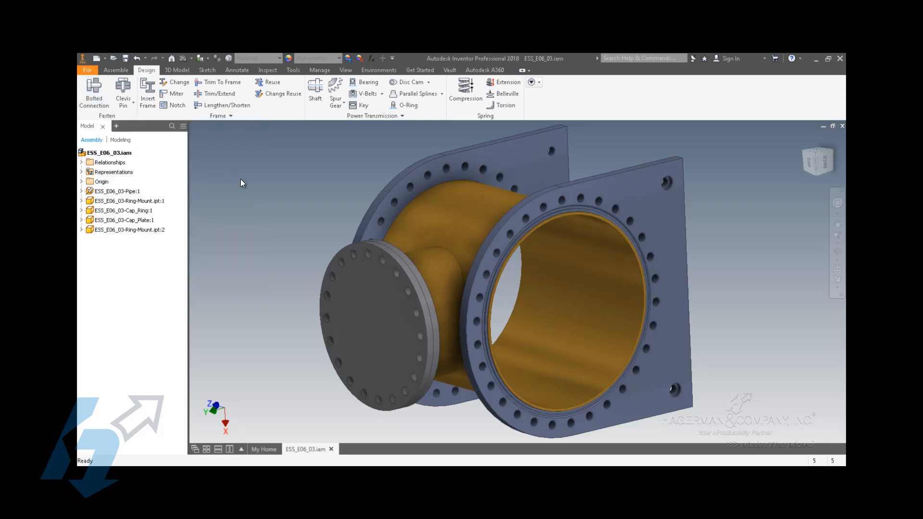
Start a Bolted Connection placed by hole on the cap plate, following the pattern, with a fastener standard filter.
left_click(94, 94)
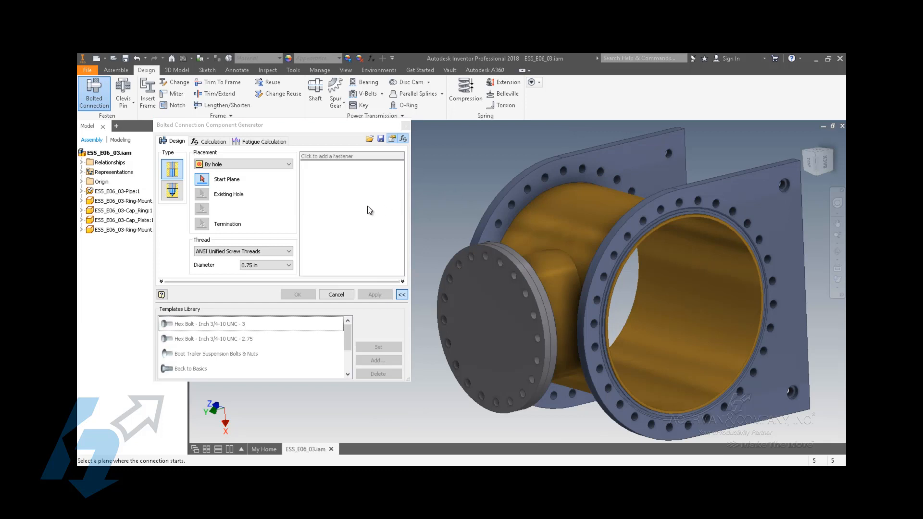
mouse_move(202, 179)
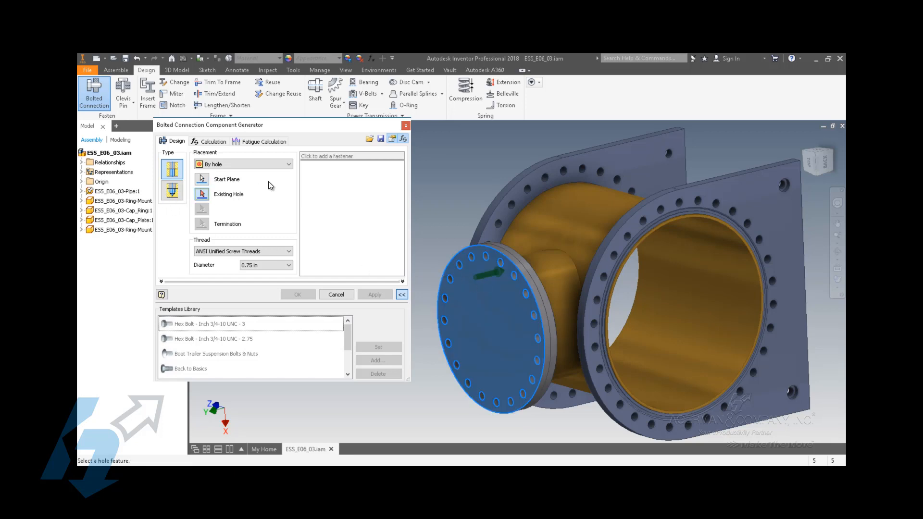
mouse_move(268, 170)
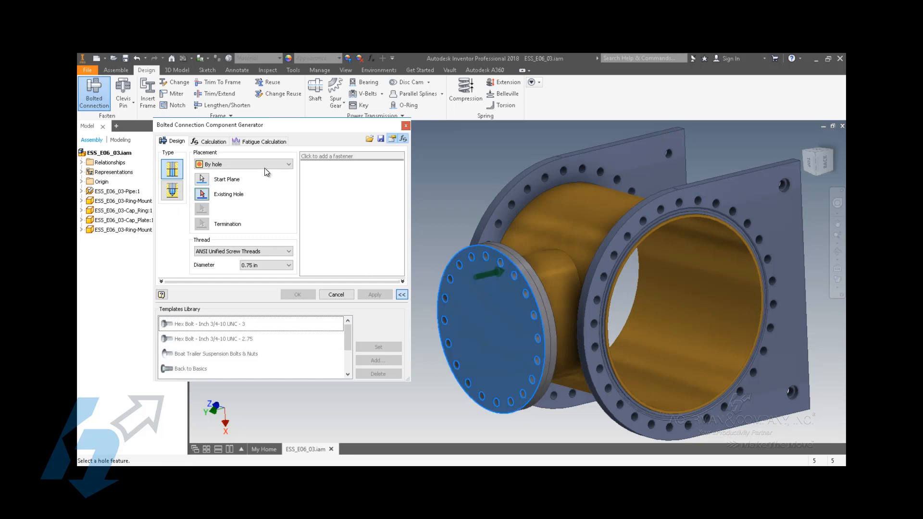
left_click(288, 164)
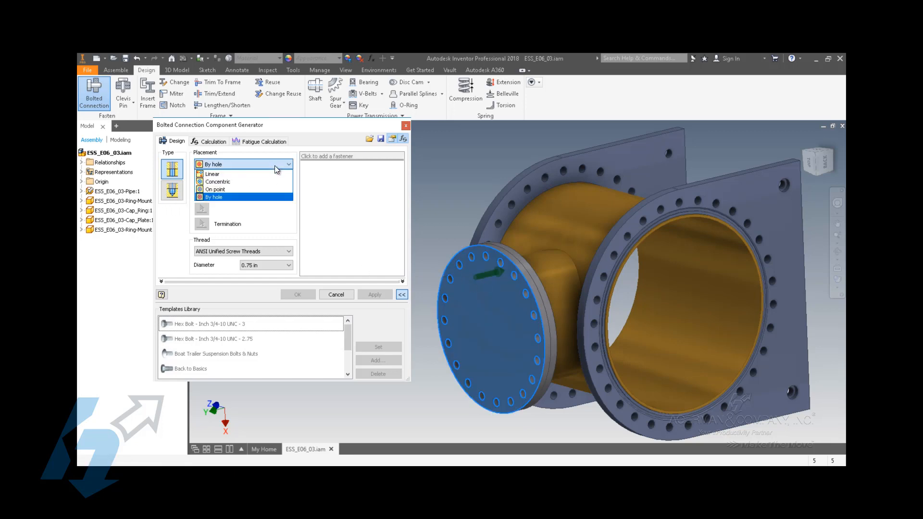
mouse_move(272, 202)
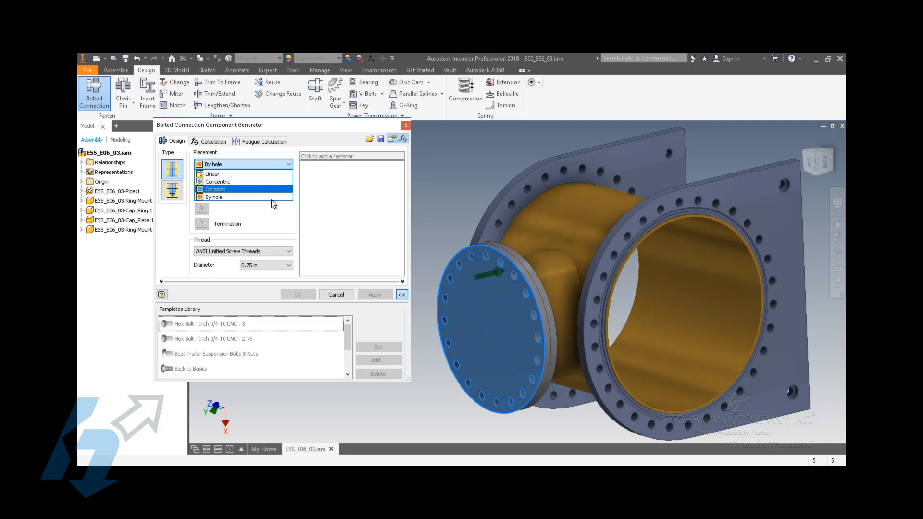
left_click(214, 197)
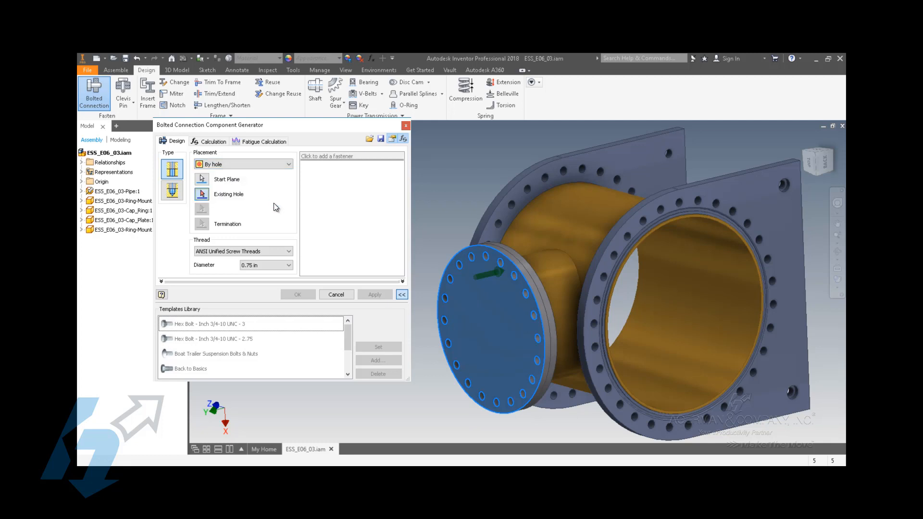
left_click(228, 194)
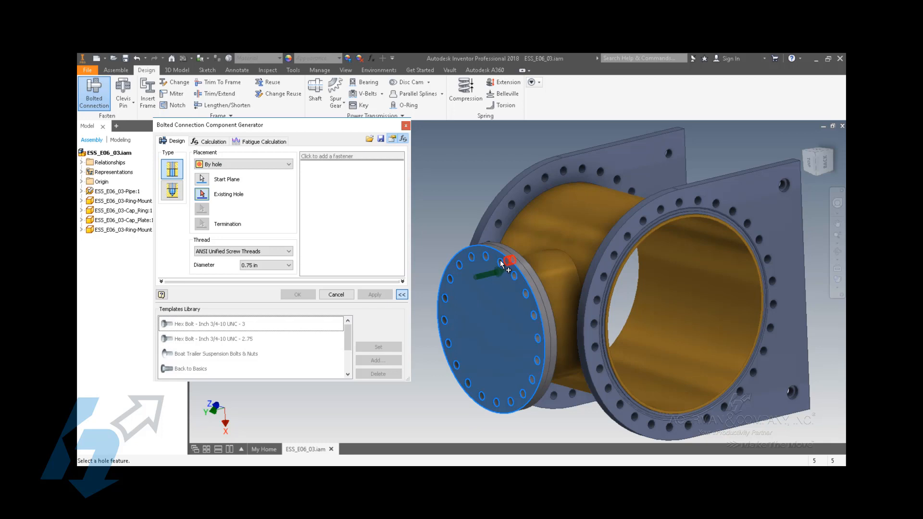
left_click(510, 263)
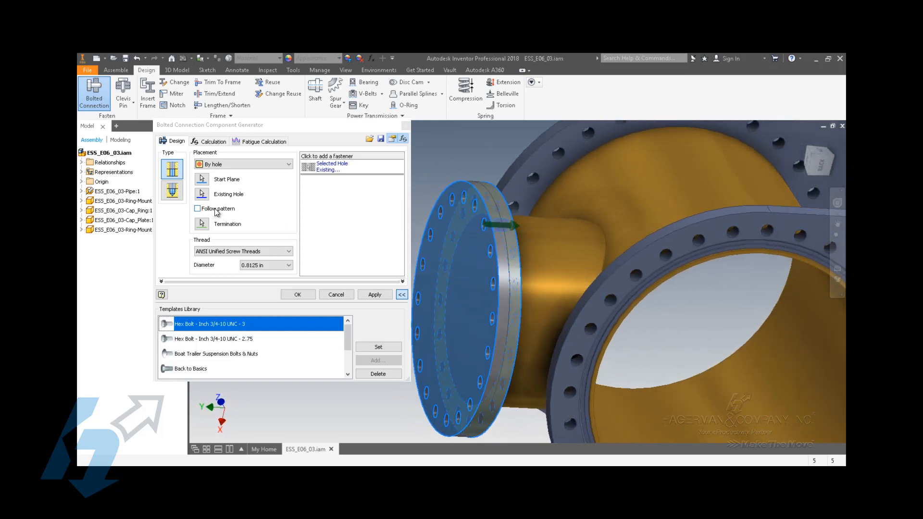
left_click(197, 208)
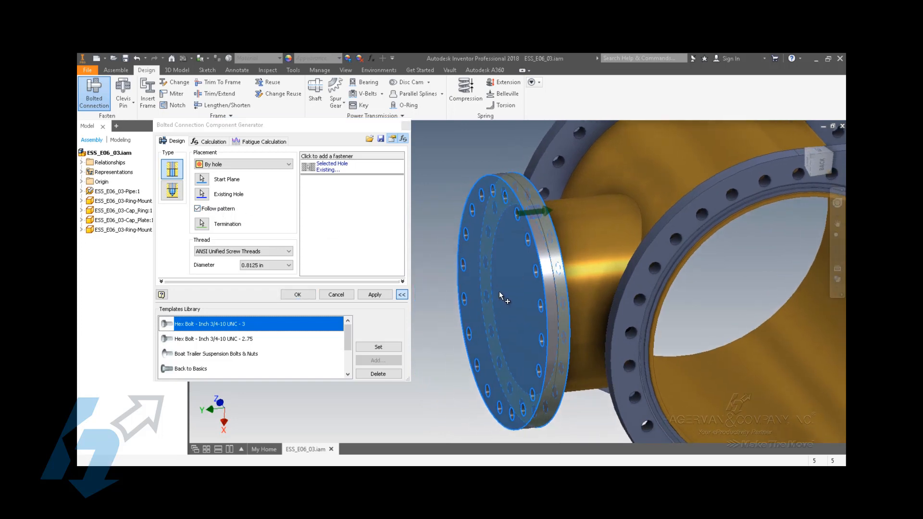
mouse_move(440, 298)
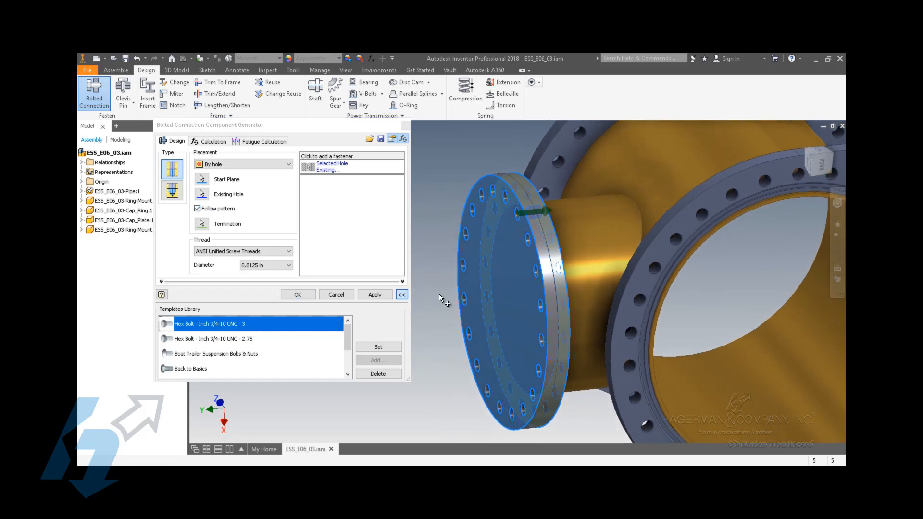
mouse_move(380, 250)
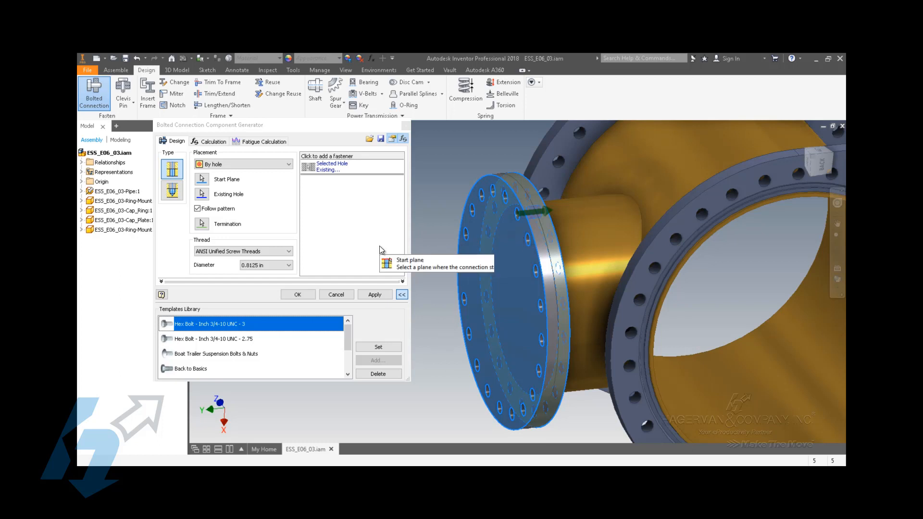
mouse_move(380, 249)
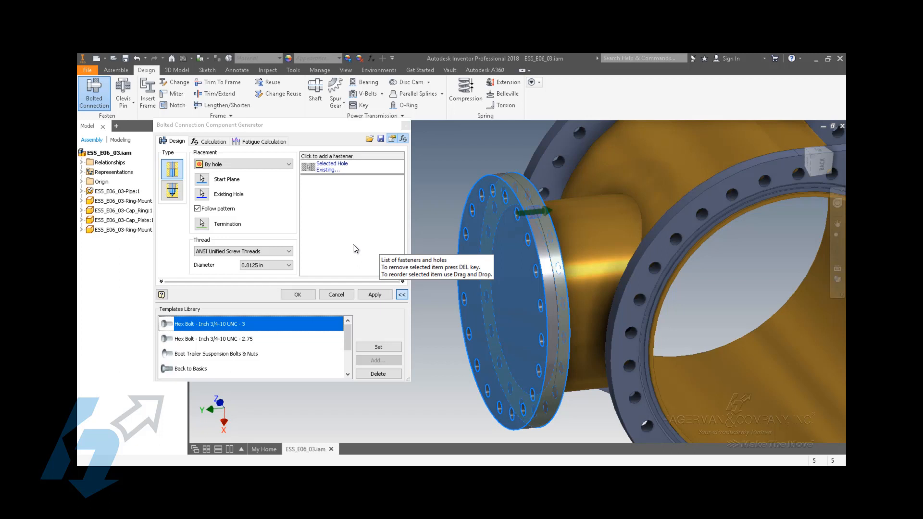
mouse_move(354, 247)
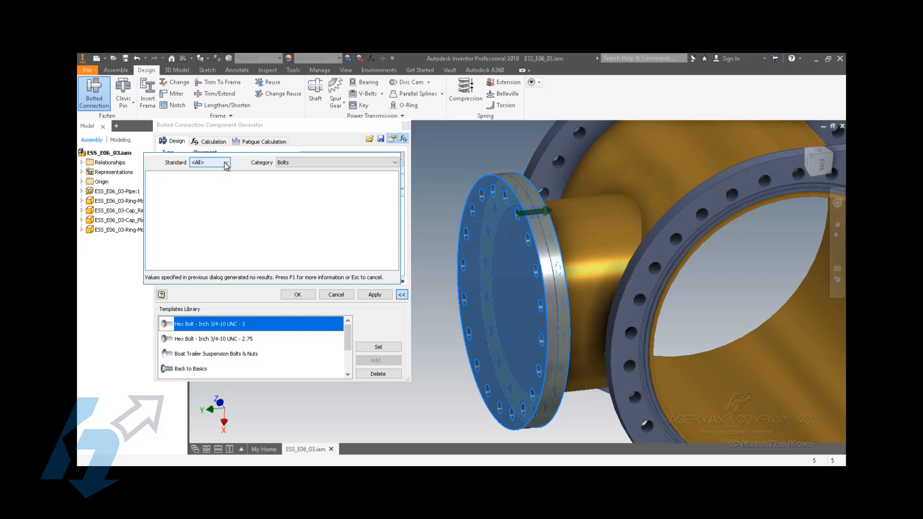
left_click(225, 162)
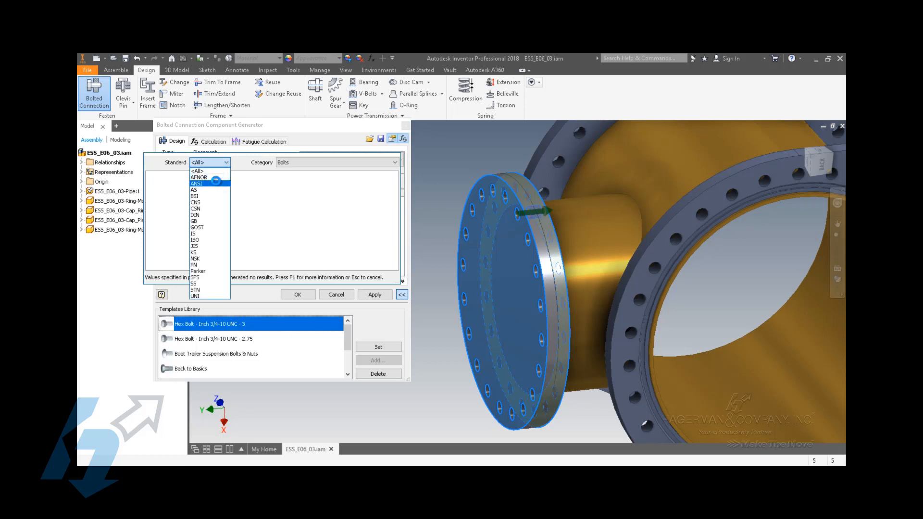
left_click(194, 183)
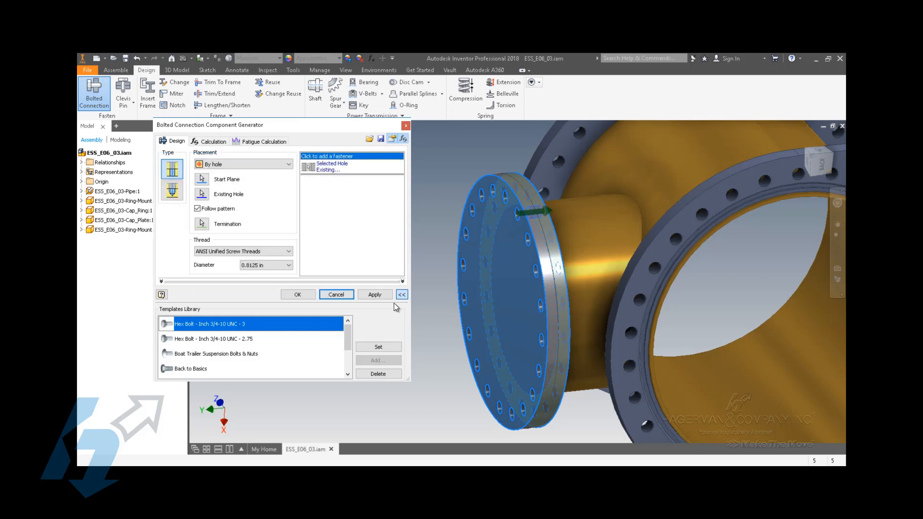
mouse_move(383, 323)
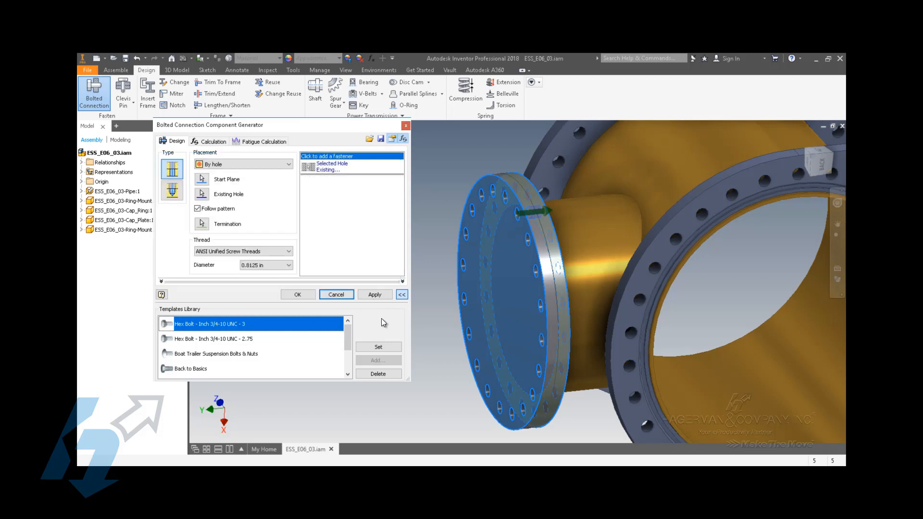
mouse_move(367, 257)
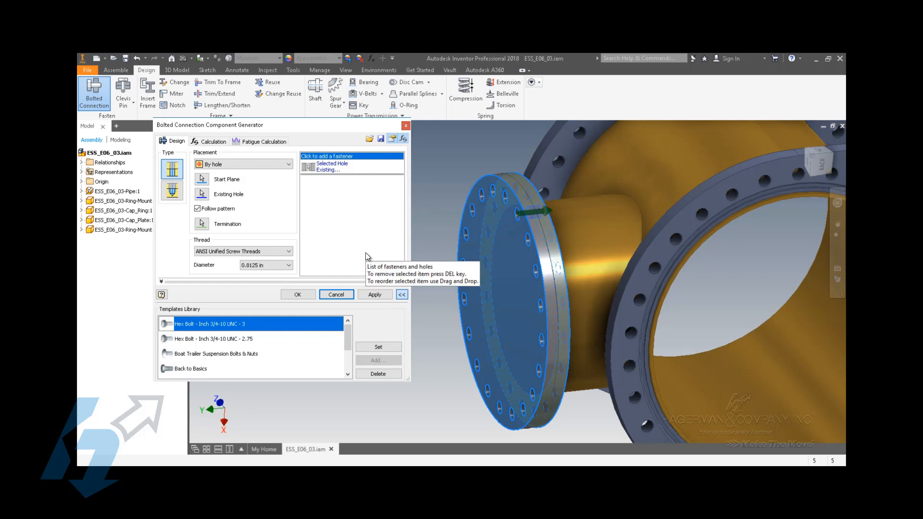
mouse_move(360, 255)
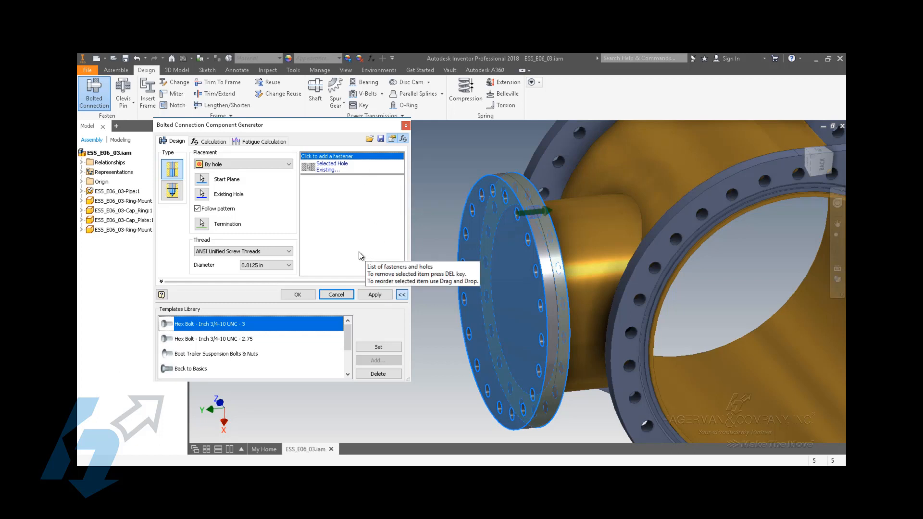
mouse_move(382, 363)
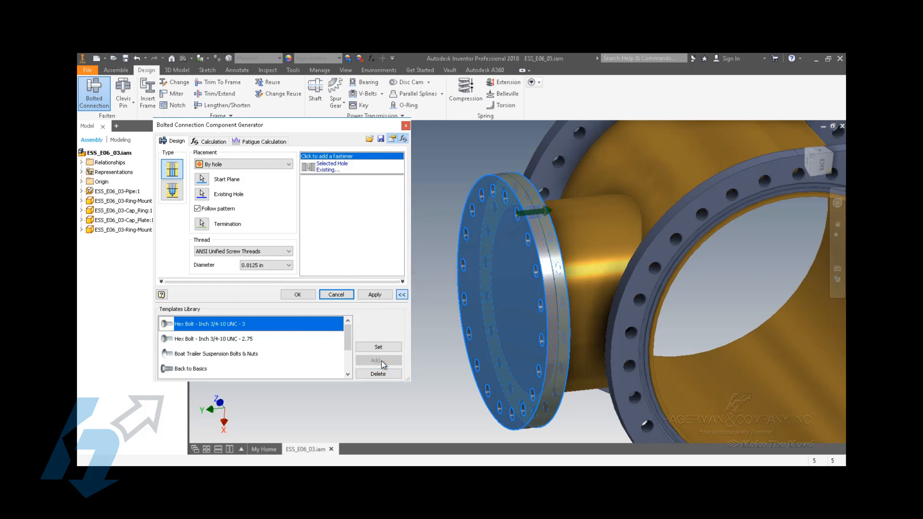
mouse_move(288, 351)
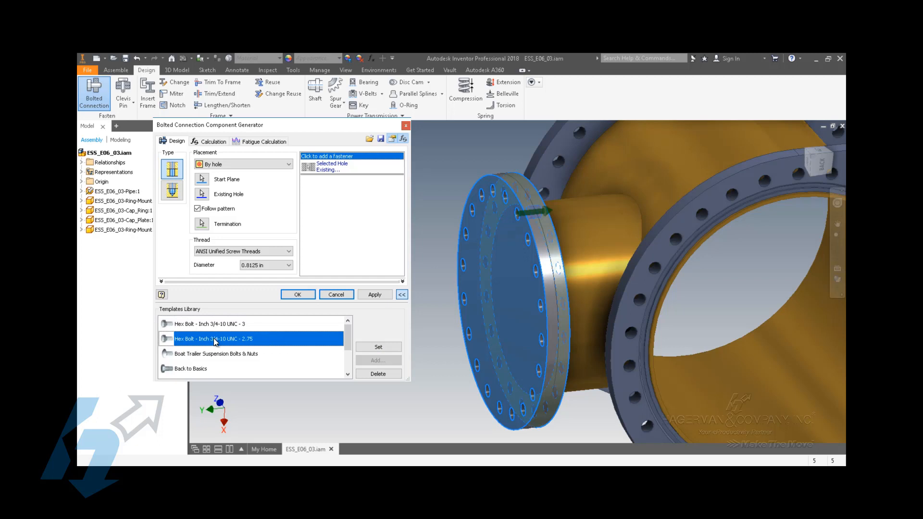
mouse_move(274, 349)
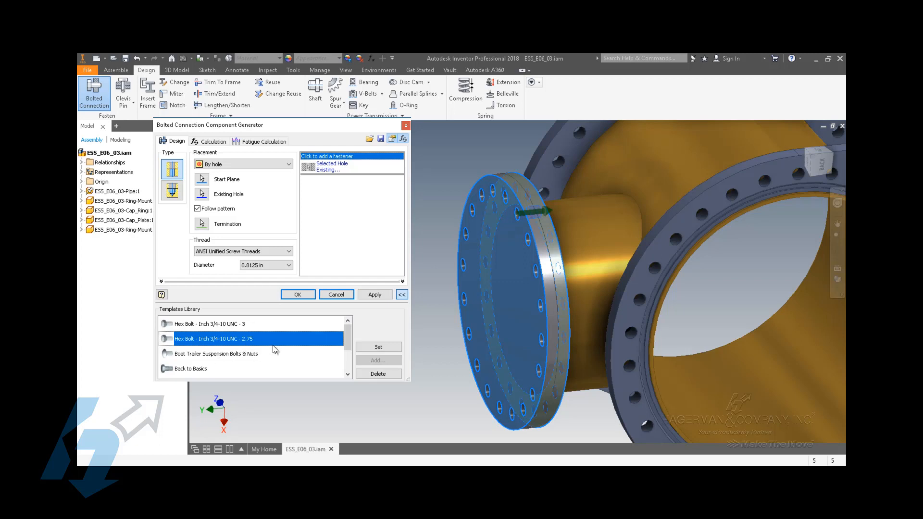
mouse_move(235, 344)
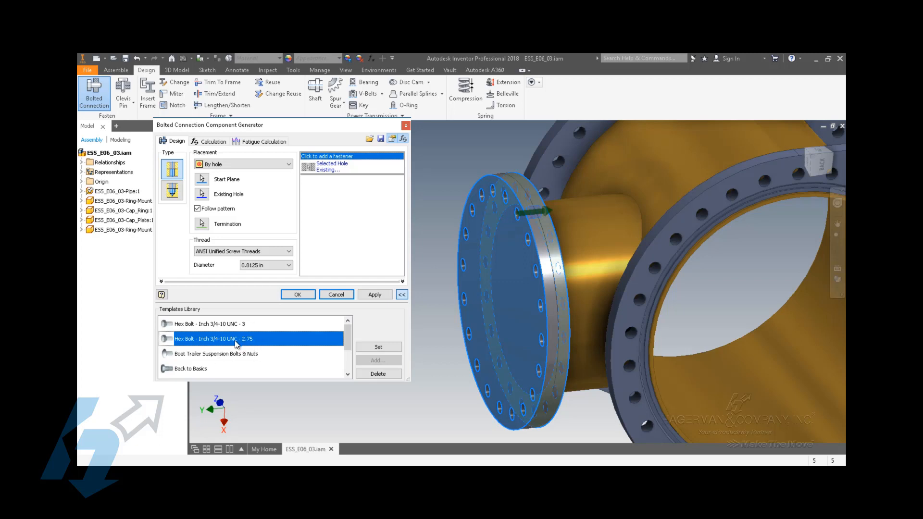
mouse_move(305, 352)
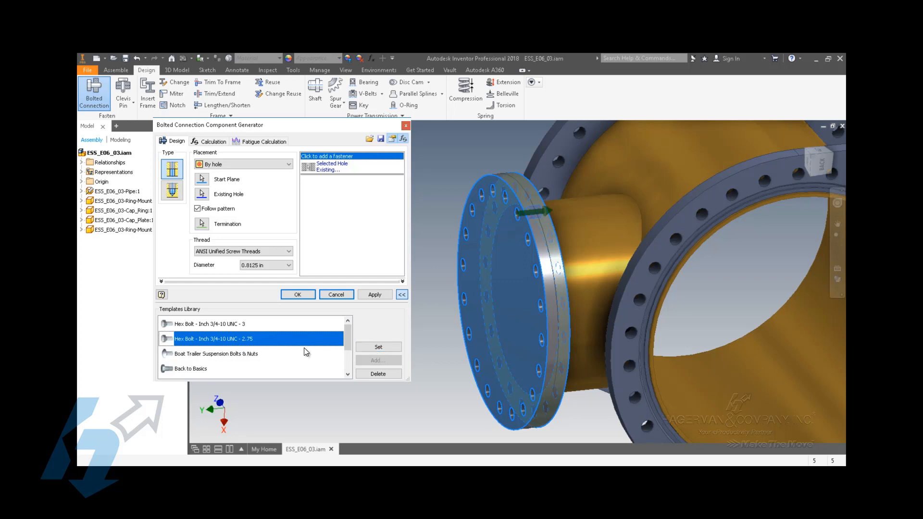
Load the hex bolt template, confirm the connection and accept default bolt file names.
left_click(378, 347)
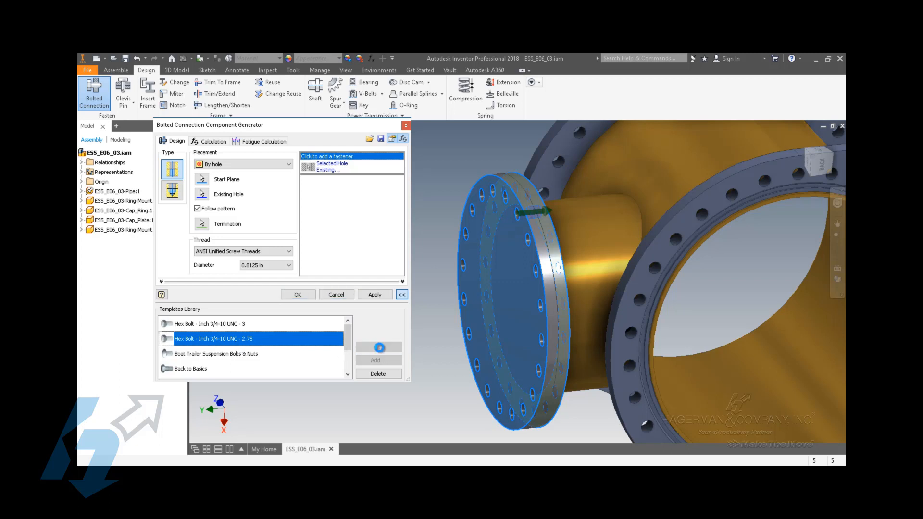
left_click(378, 346)
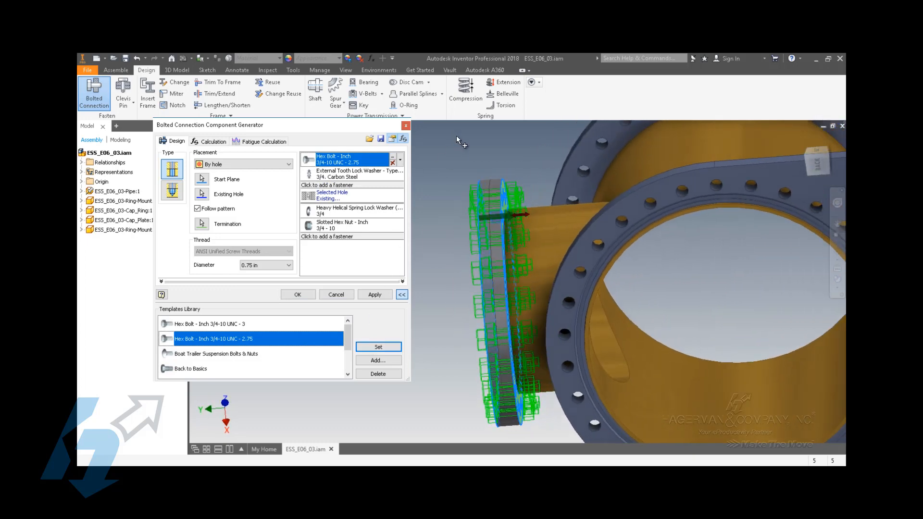
left_click(297, 294)
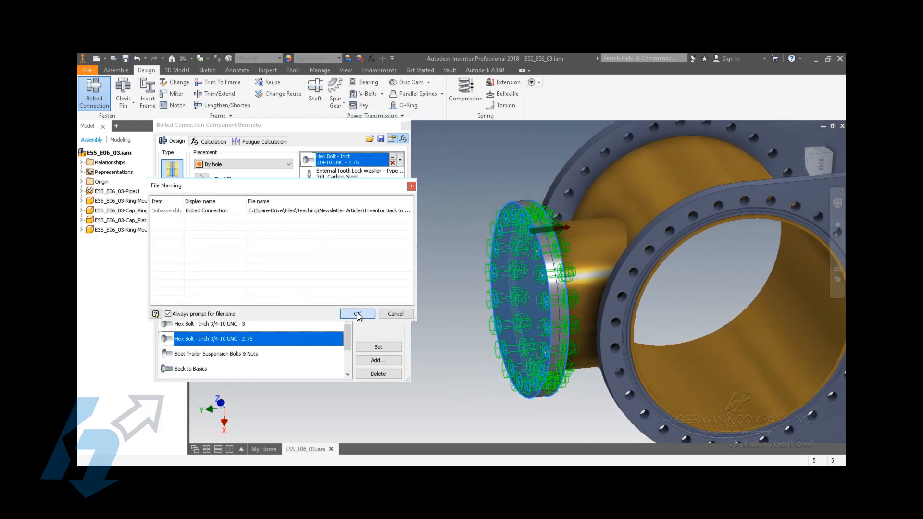
left_click(357, 313)
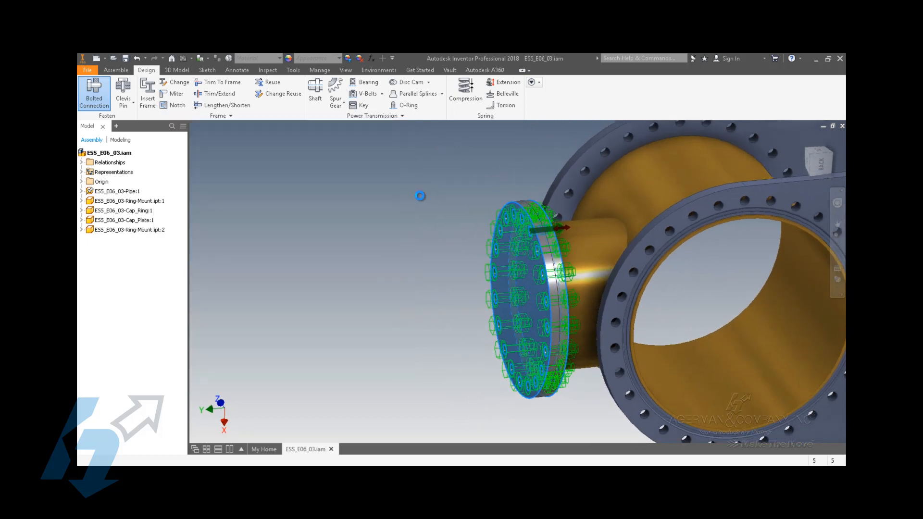
left_click(93, 92)
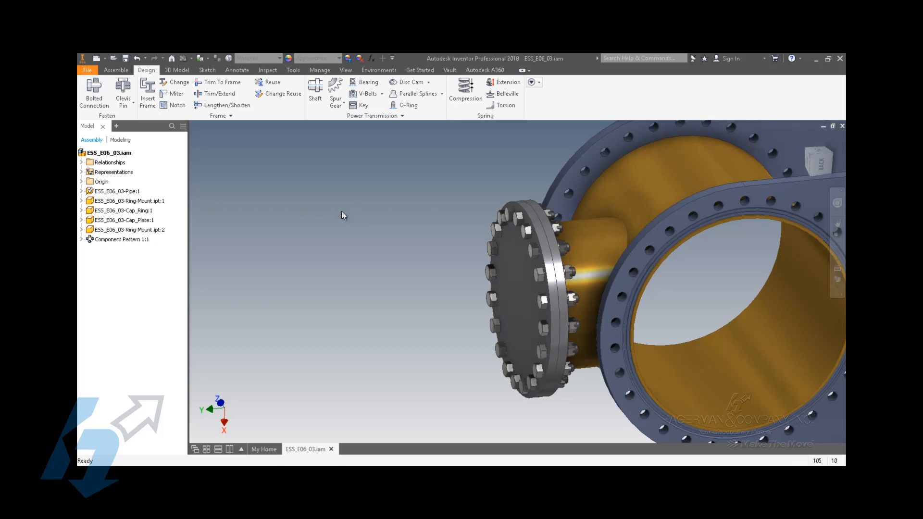
mouse_move(340, 212)
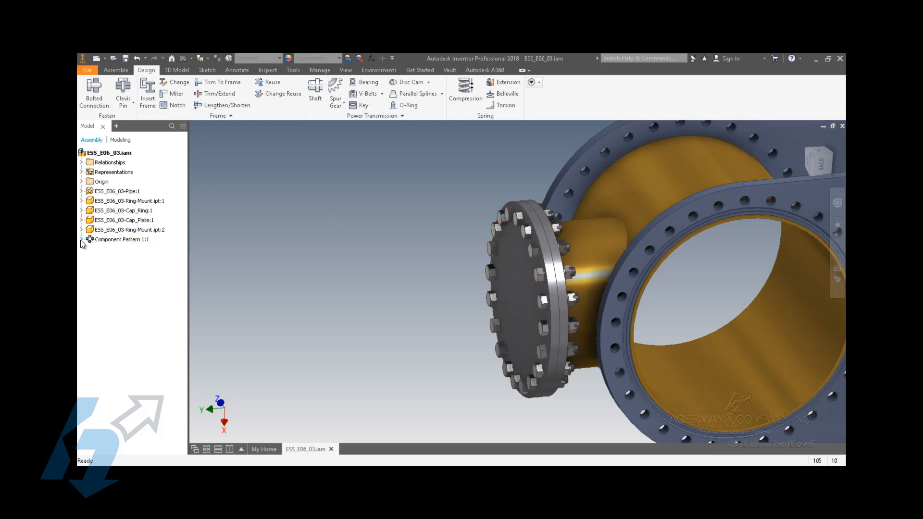
left_click(81, 239)
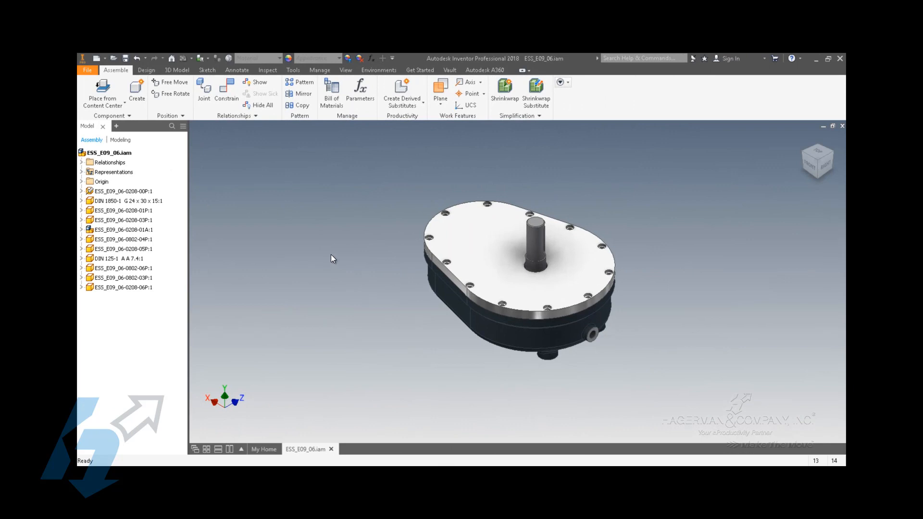
mouse_move(329, 253)
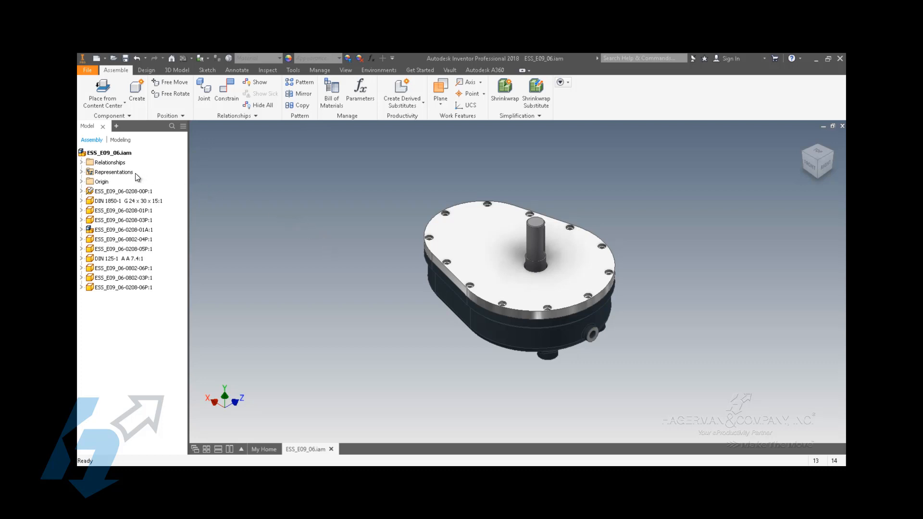
Expand Representations and point out View Master, Position, and Level of Detail Master.
left_click(113, 172)
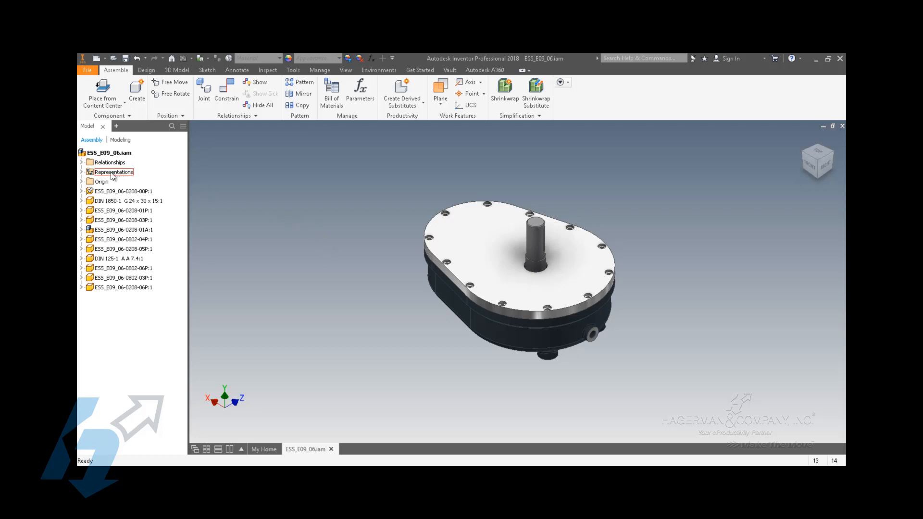
left_click(81, 172)
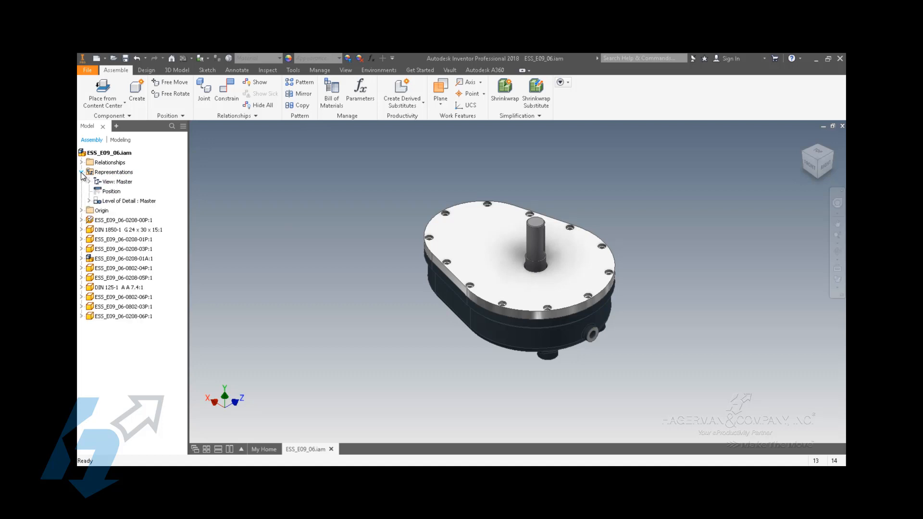
left_click(83, 172)
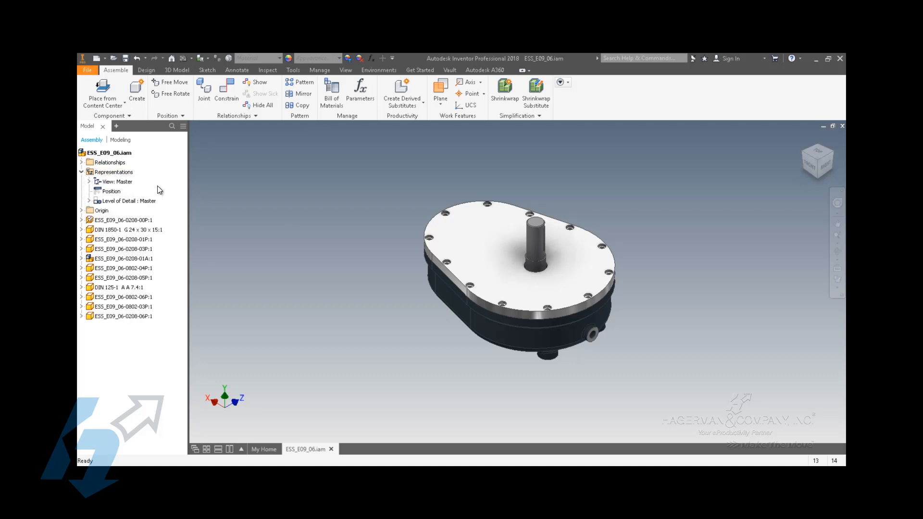
left_click(117, 181)
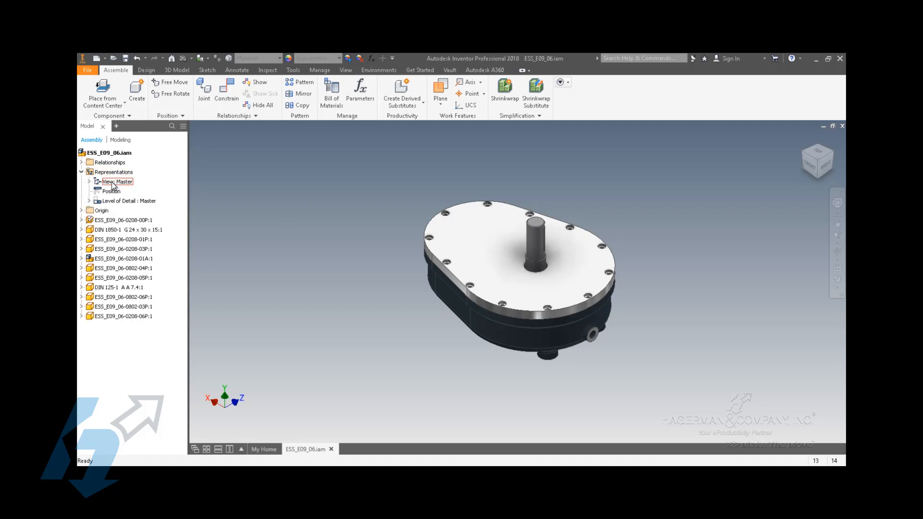
left_click(111, 191)
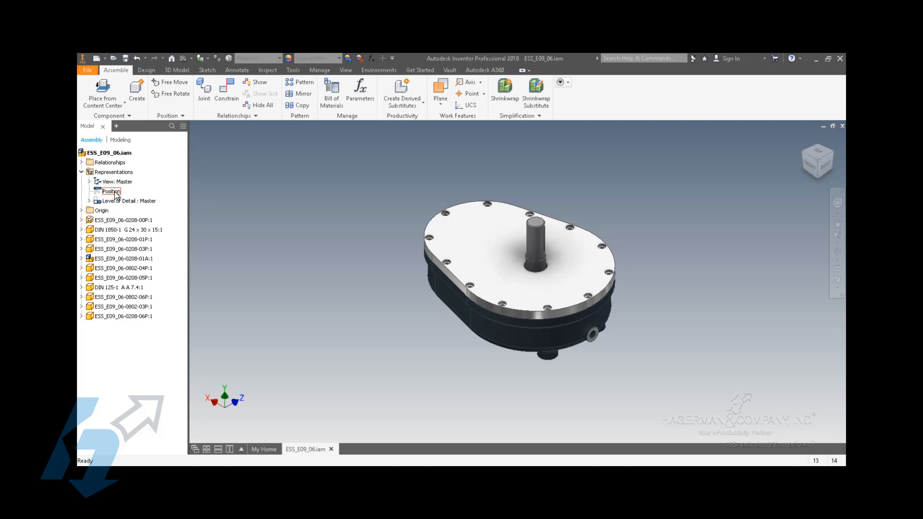
left_click(125, 201)
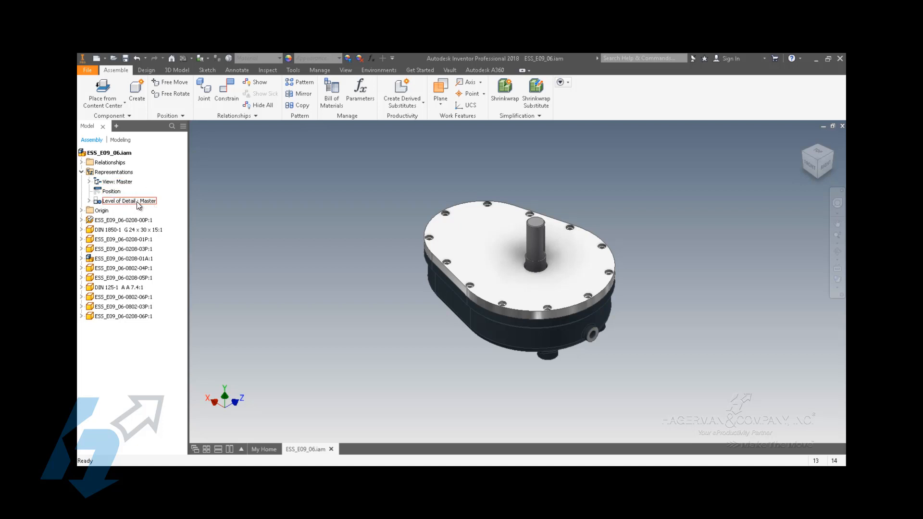
left_click(111, 191)
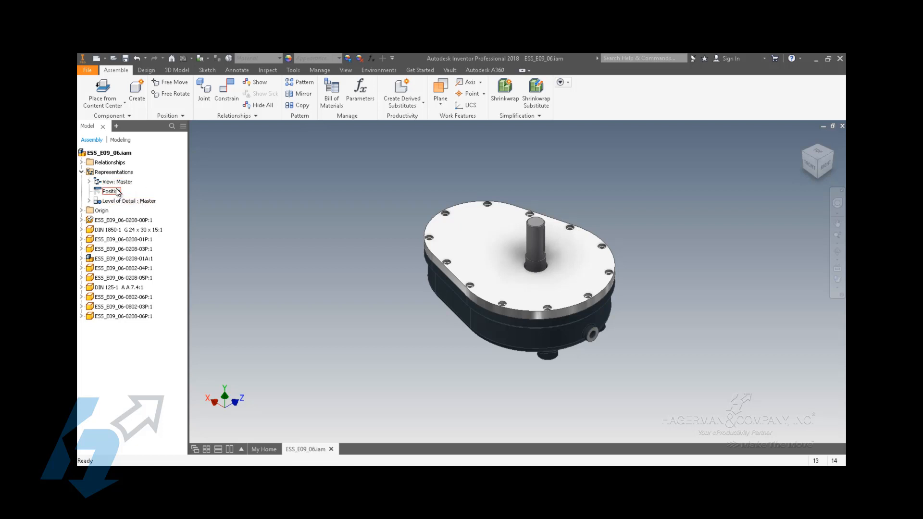
left_click(117, 181)
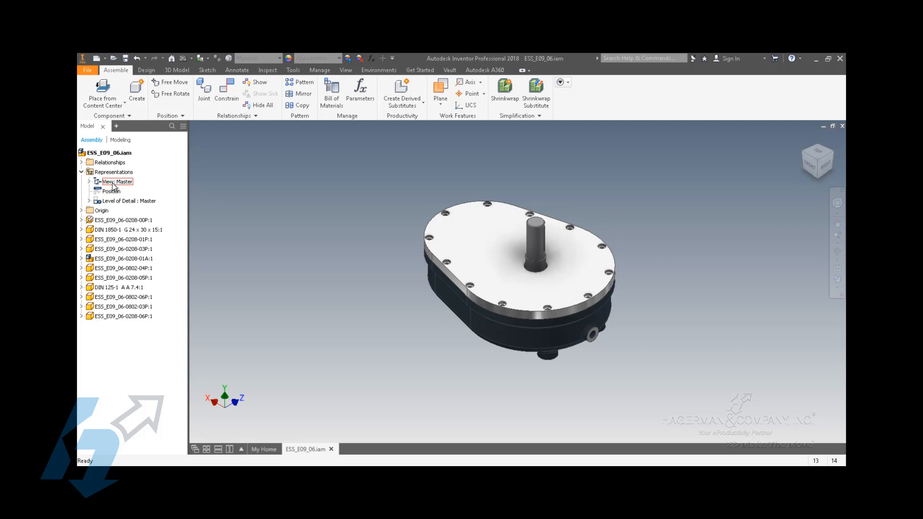
left_click(128, 200)
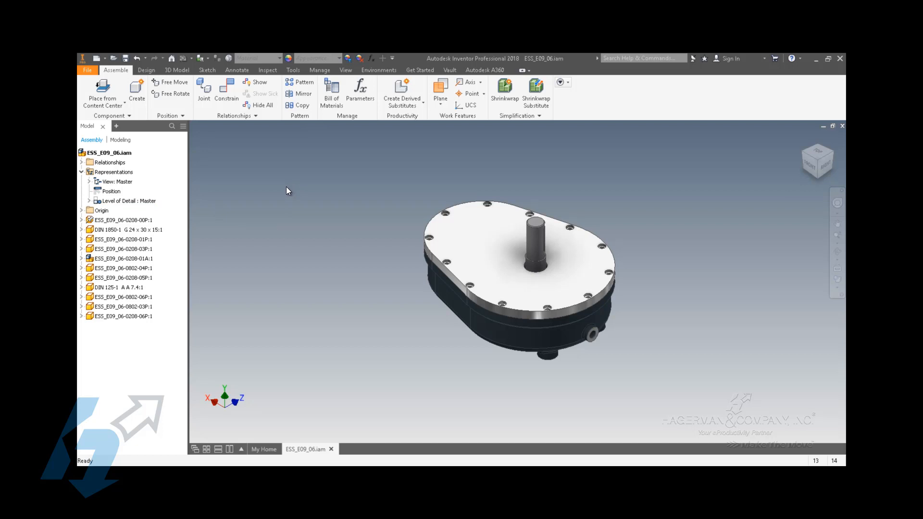
mouse_move(284, 188)
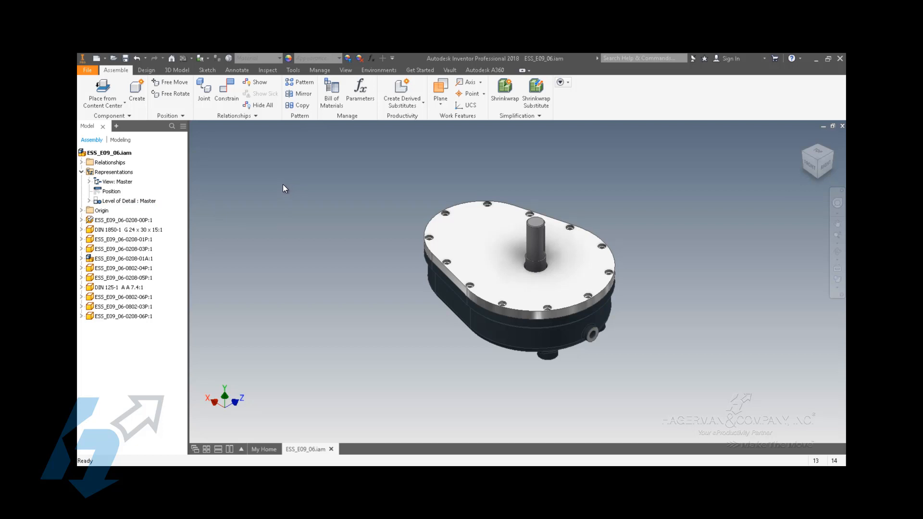
Activate the As Material view representation from the View representations list.
left_click(117, 182)
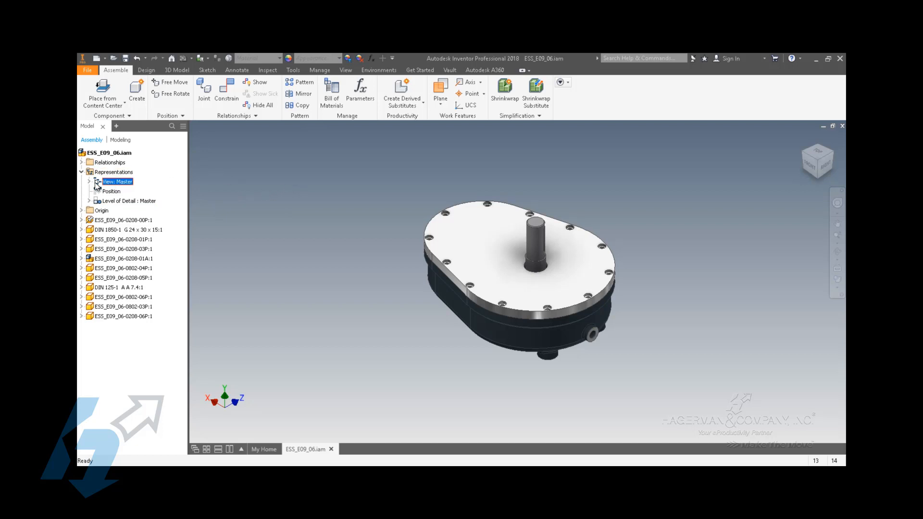
left_click(89, 181)
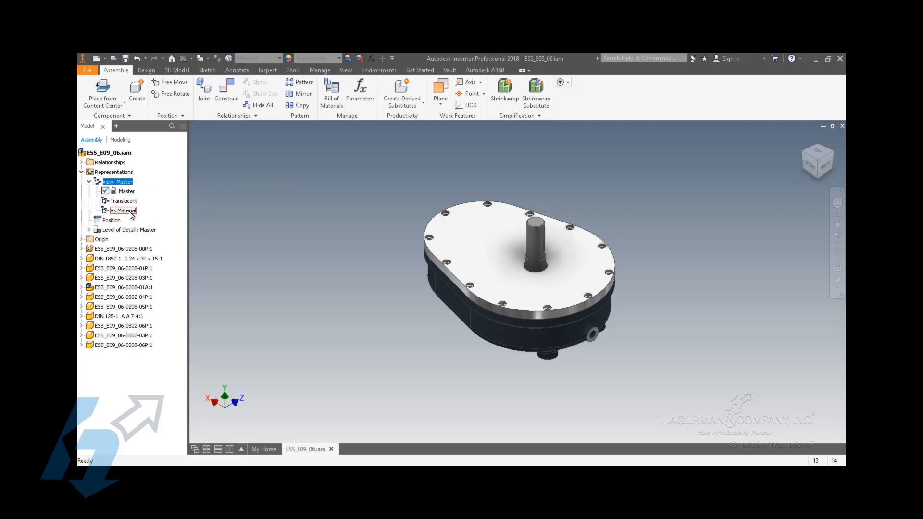
left_click(124, 201)
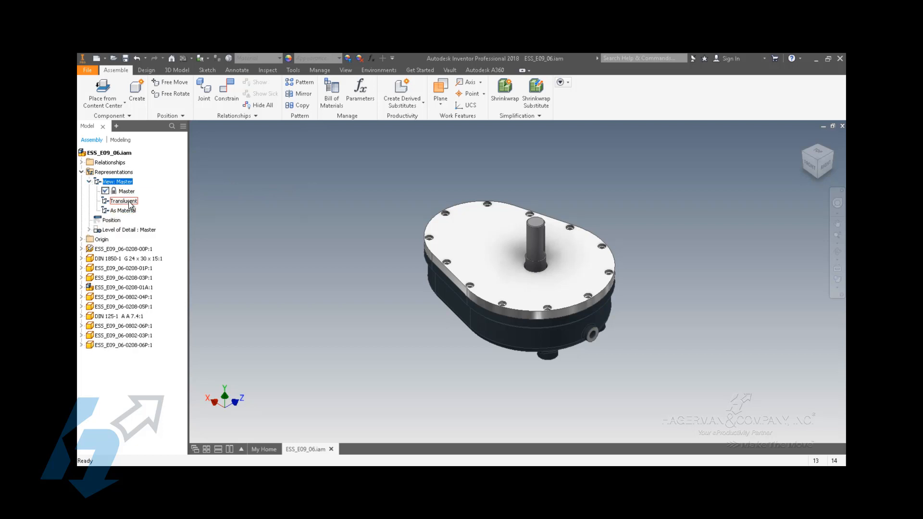
left_click(124, 210)
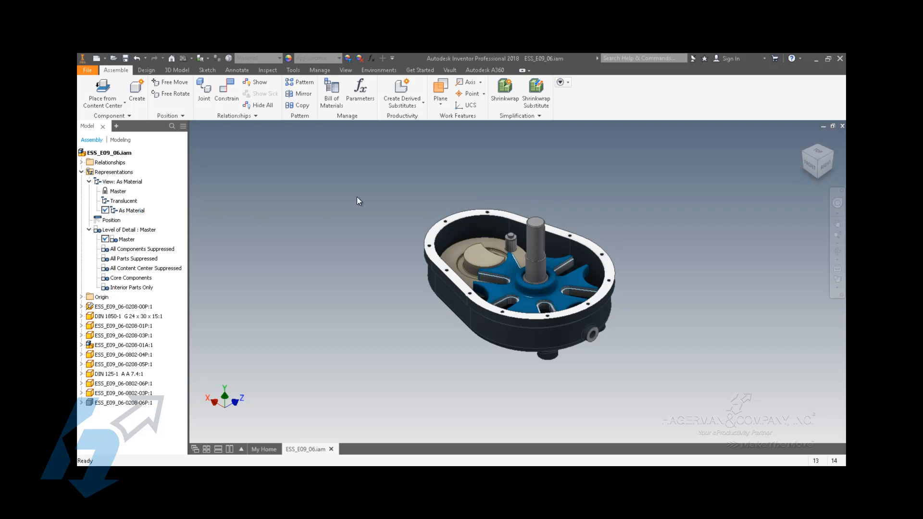
mouse_move(353, 199)
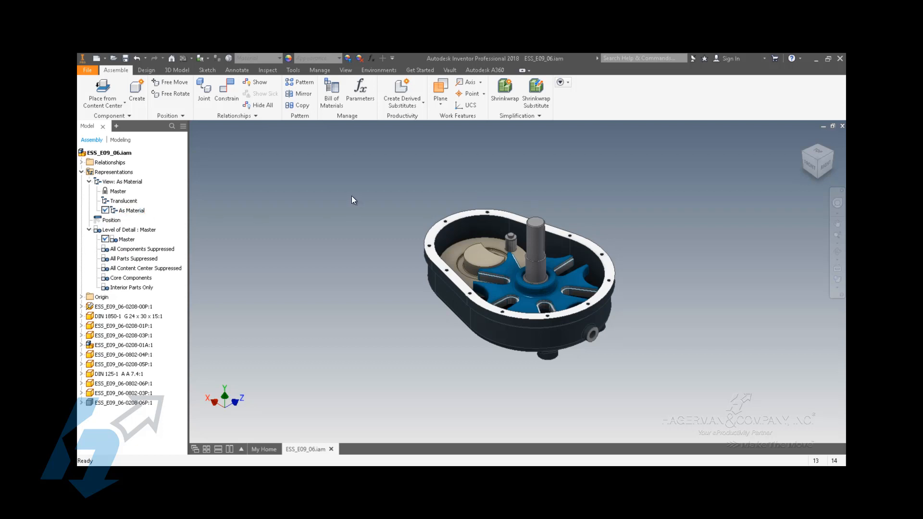
mouse_move(337, 200)
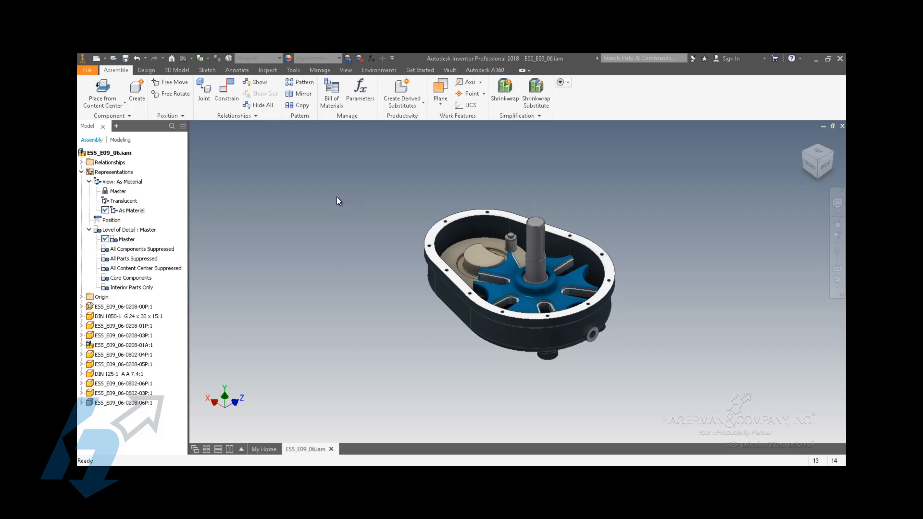
mouse_move(323, 206)
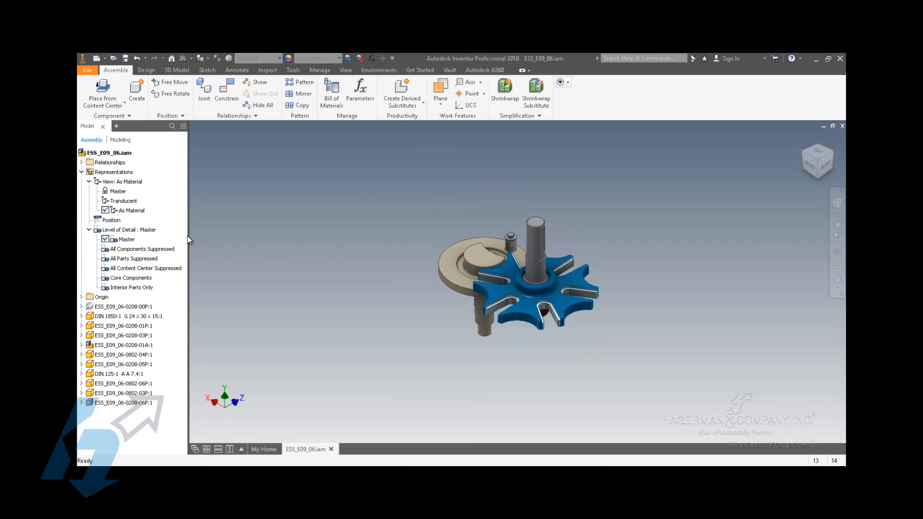
left_click(131, 210)
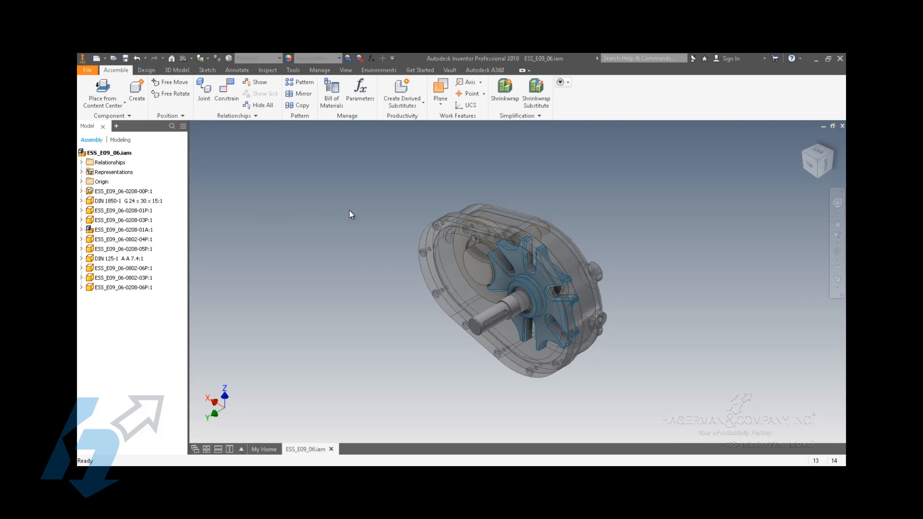
mouse_move(347, 203)
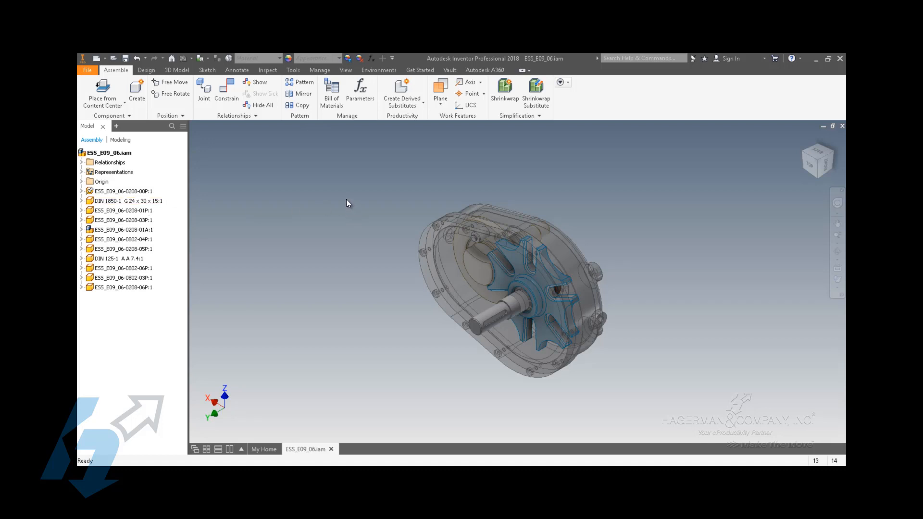
left_click(81, 171)
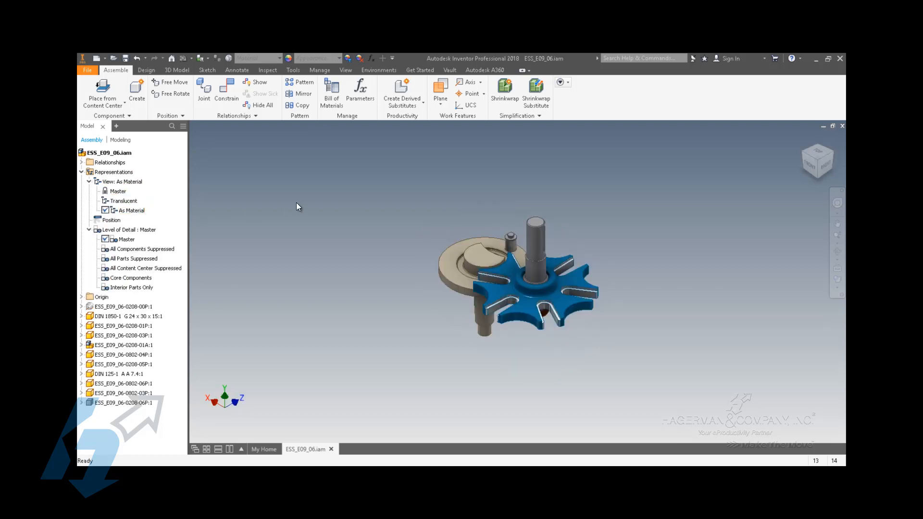
right_click(118, 402)
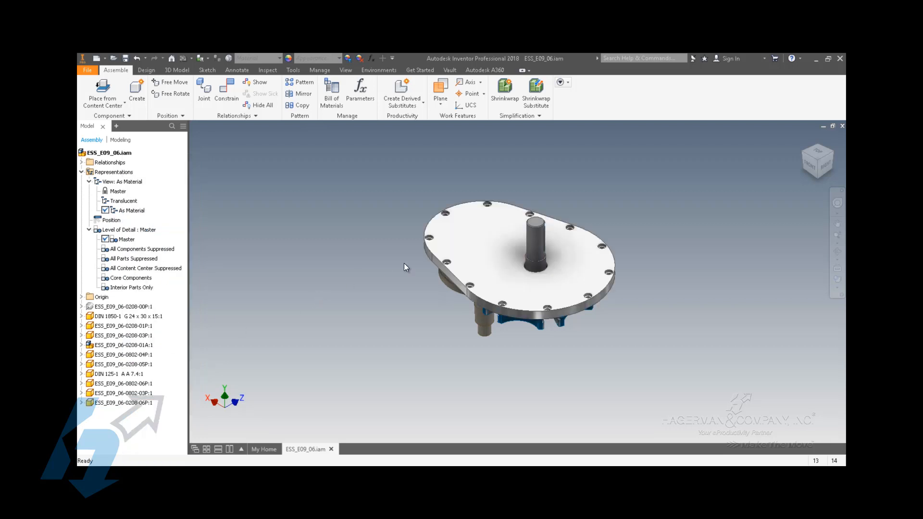
Give the gearbox cover the Copper - Polished appearance.
left_click(124, 403)
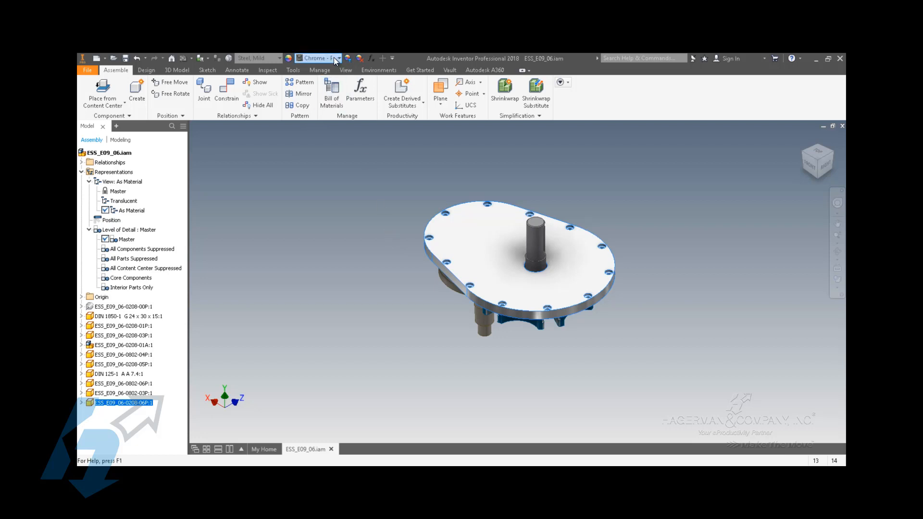
left_click(337, 58)
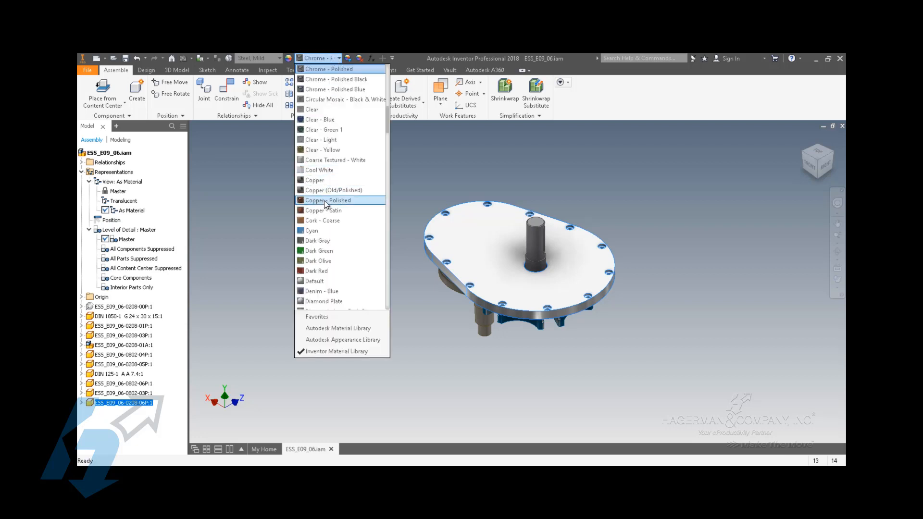
left_click(328, 200)
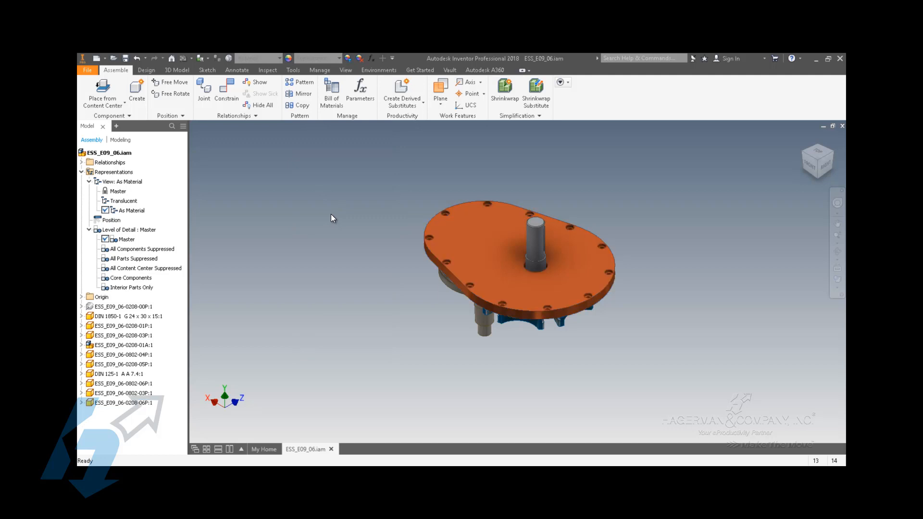
mouse_move(273, 217)
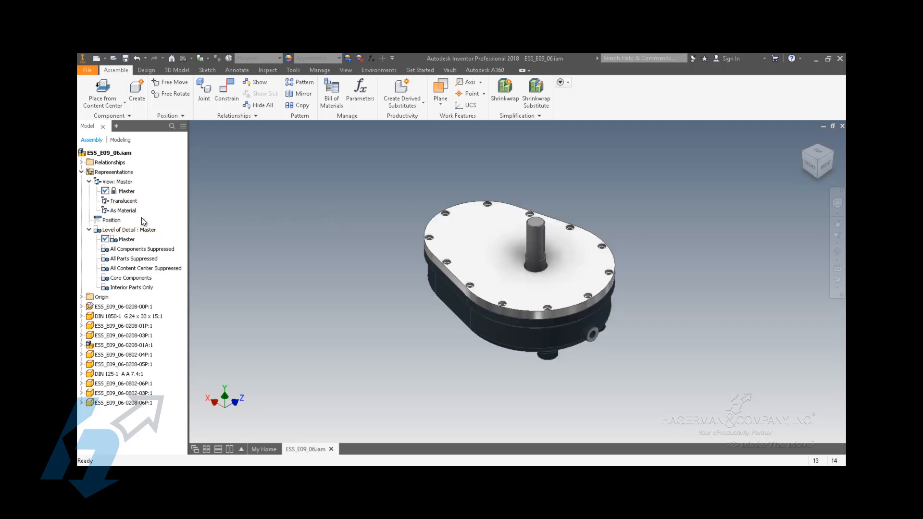
Create LevelofDetail1 under Levels of Detail and suppress the gearbox cover in it.
left_click(125, 239)
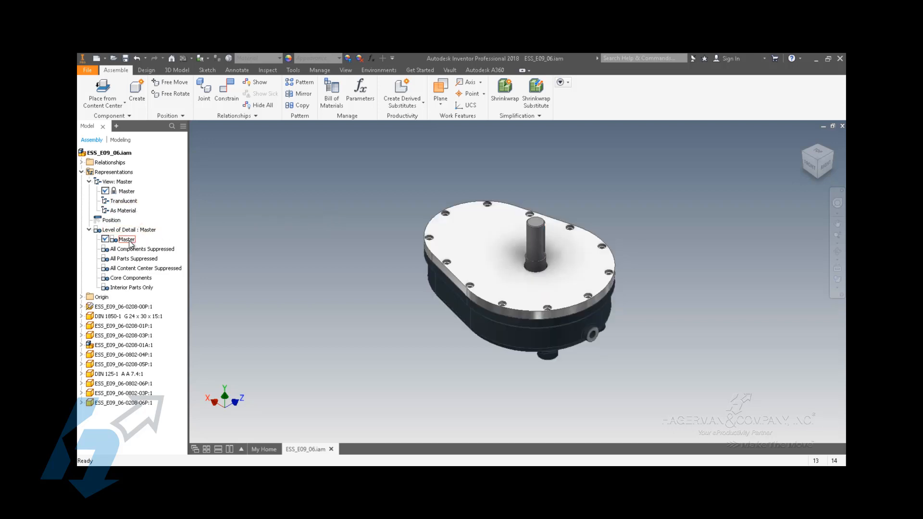
left_click(116, 181)
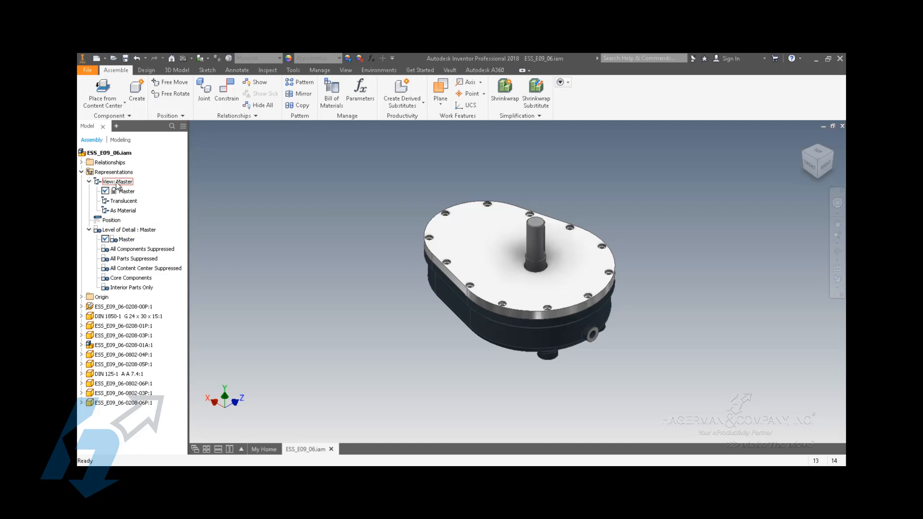
left_click(130, 229)
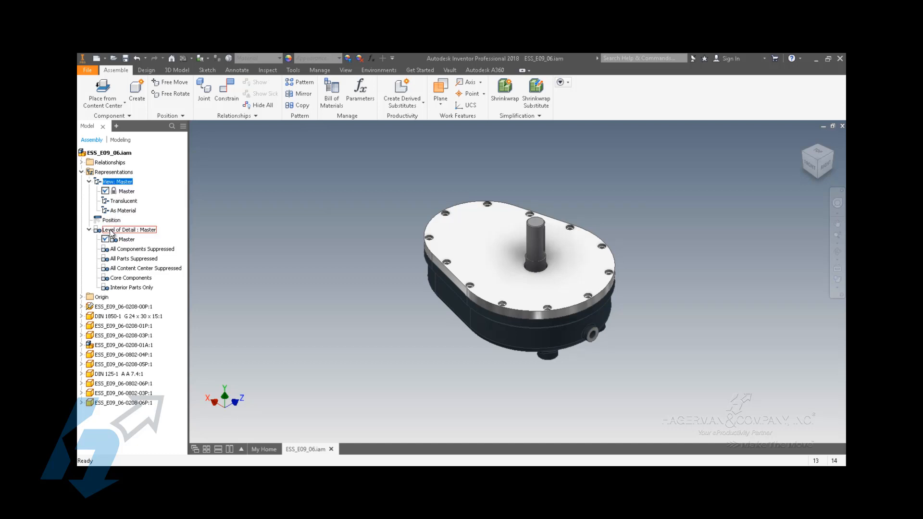
left_click(127, 229)
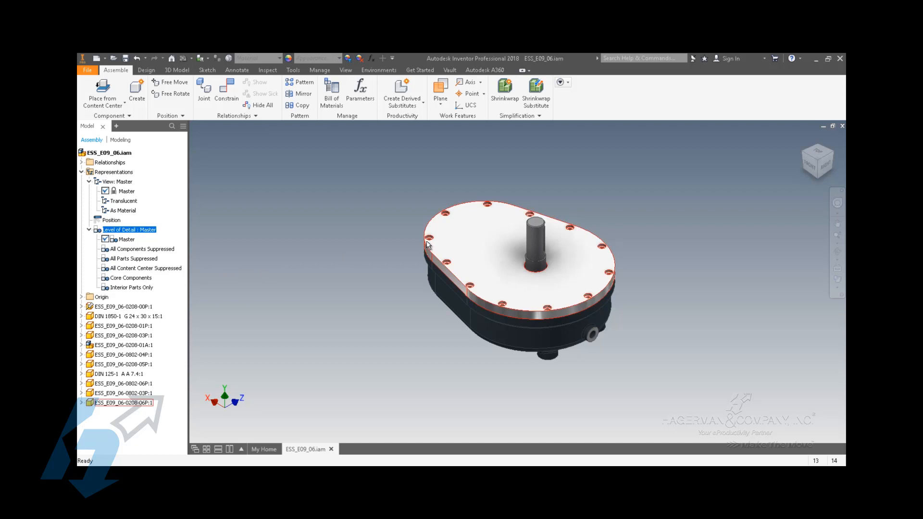
left_click(144, 249)
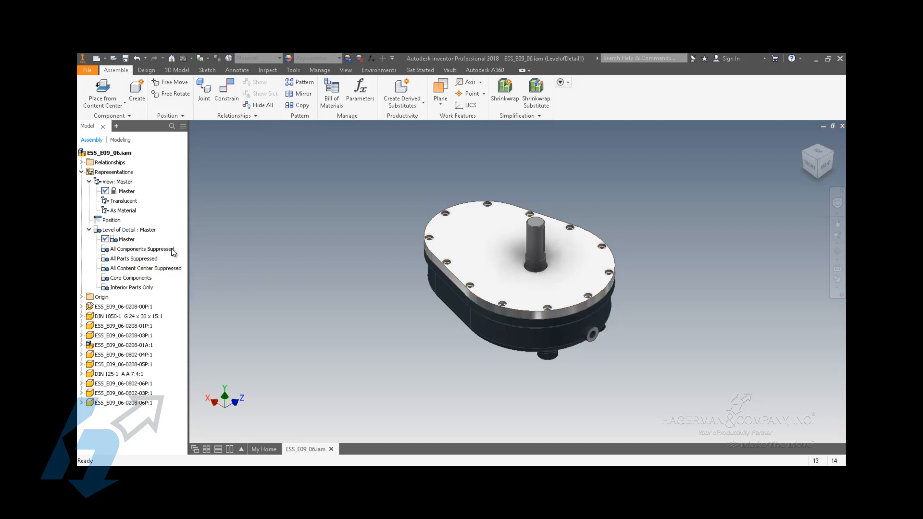
right_click(123, 411)
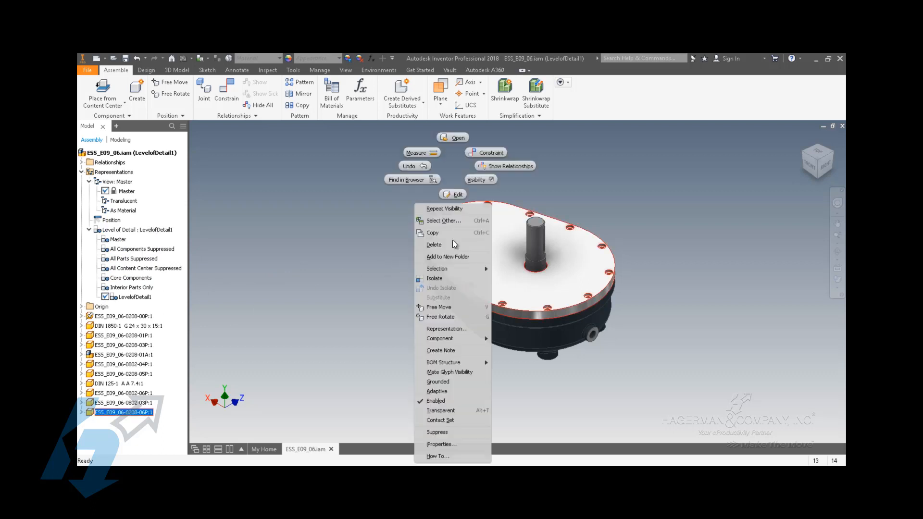
mouse_move(451, 432)
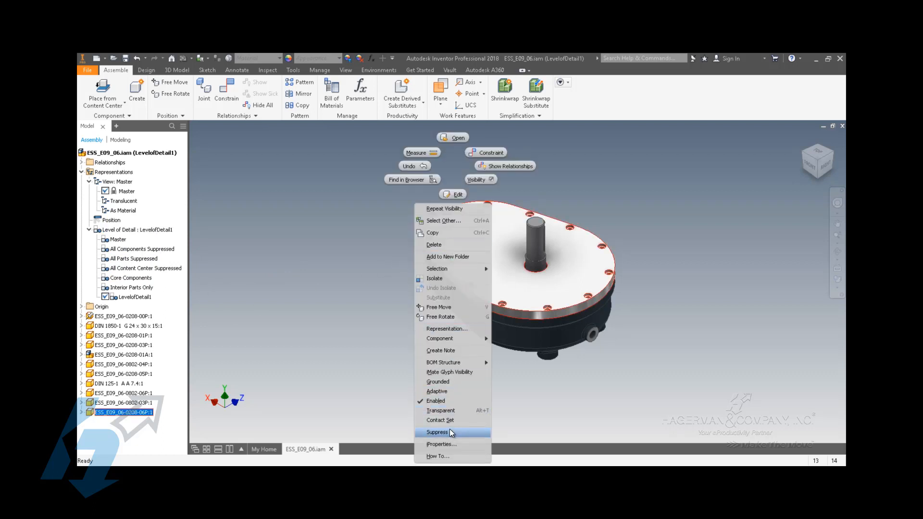
left_click(438, 432)
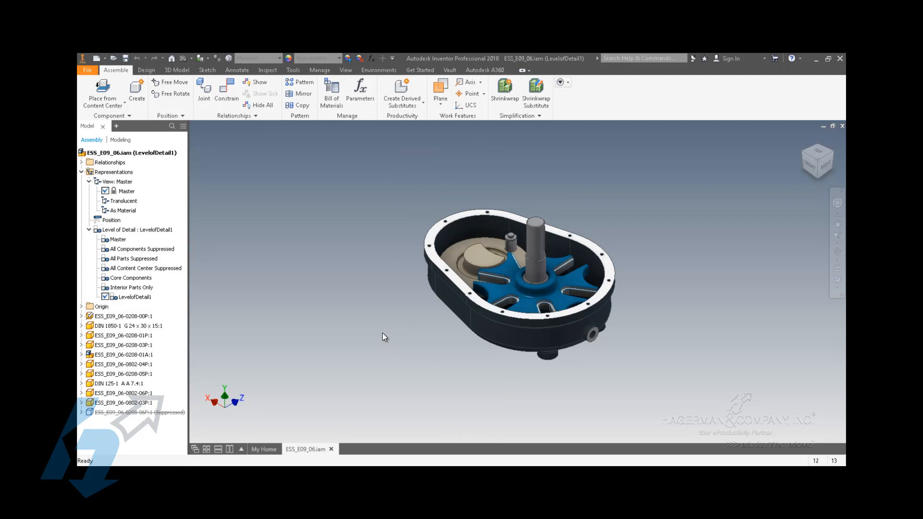
mouse_move(739, 404)
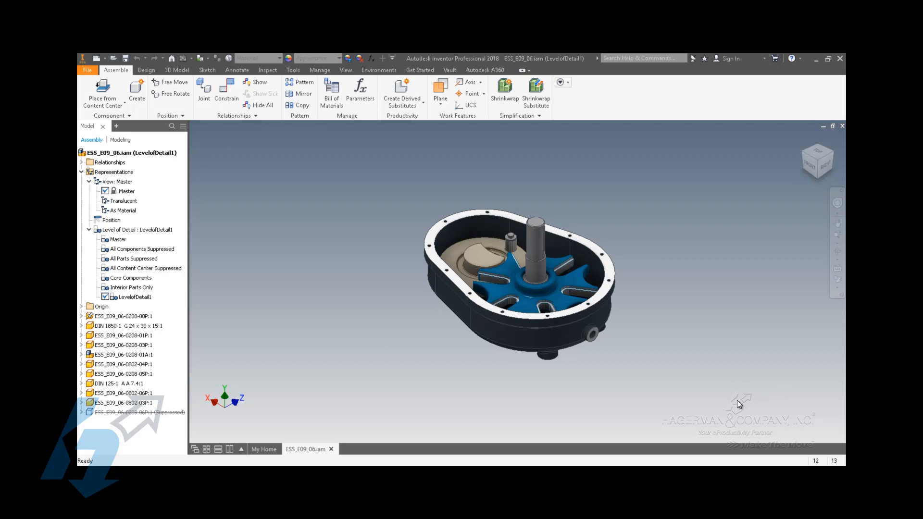
mouse_move(723, 385)
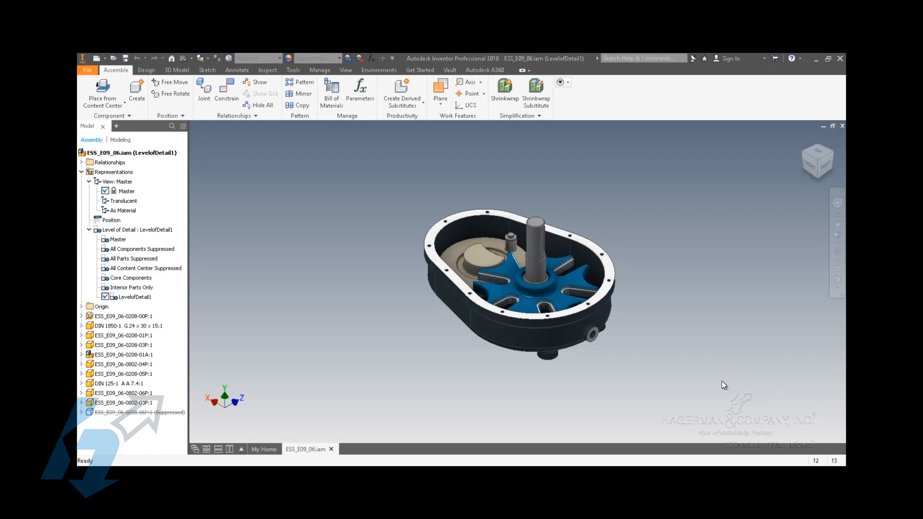
mouse_move(708, 391)
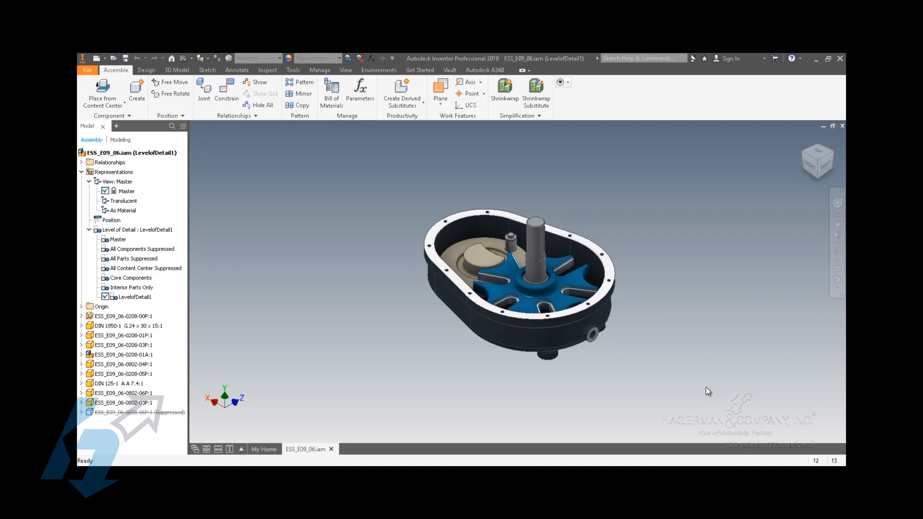
mouse_move(458, 368)
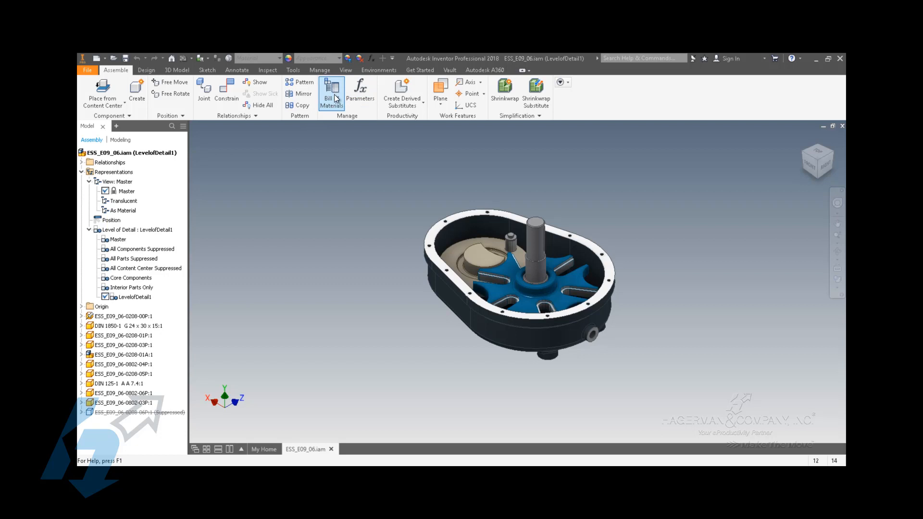
left_click(331, 94)
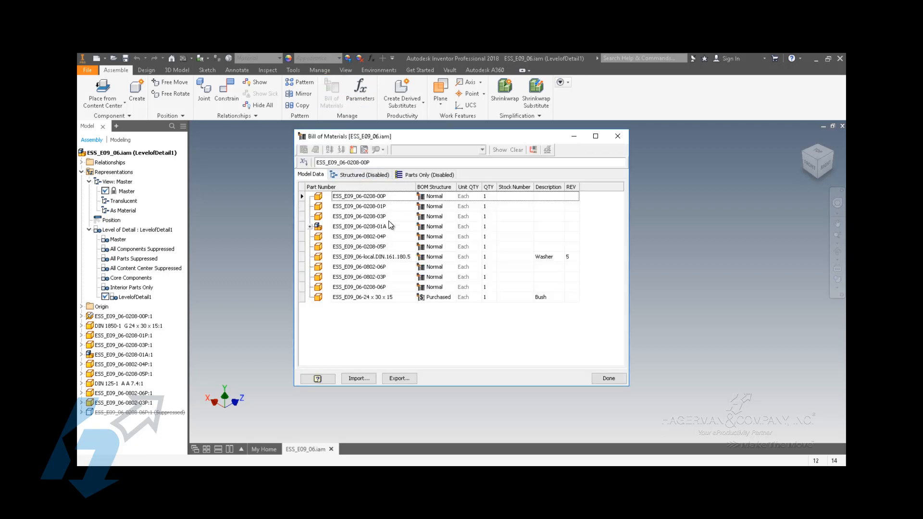
mouse_move(399, 306)
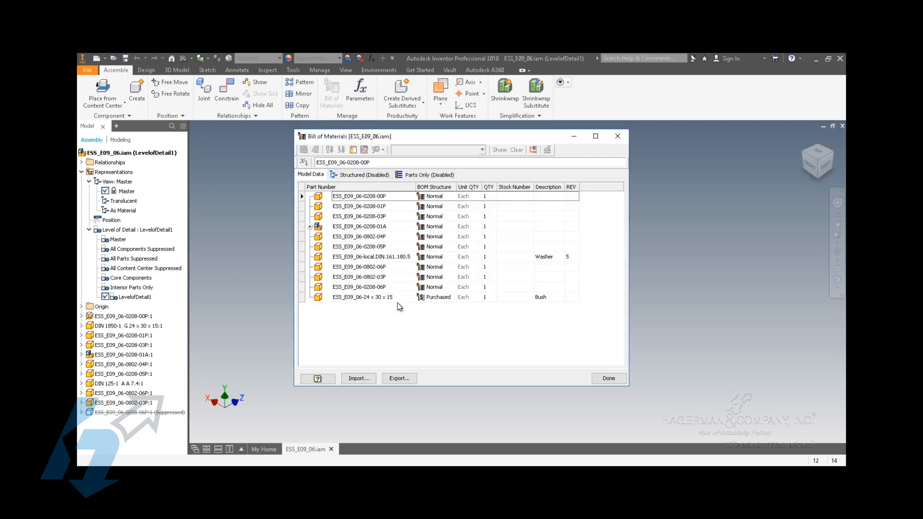
mouse_move(400, 301)
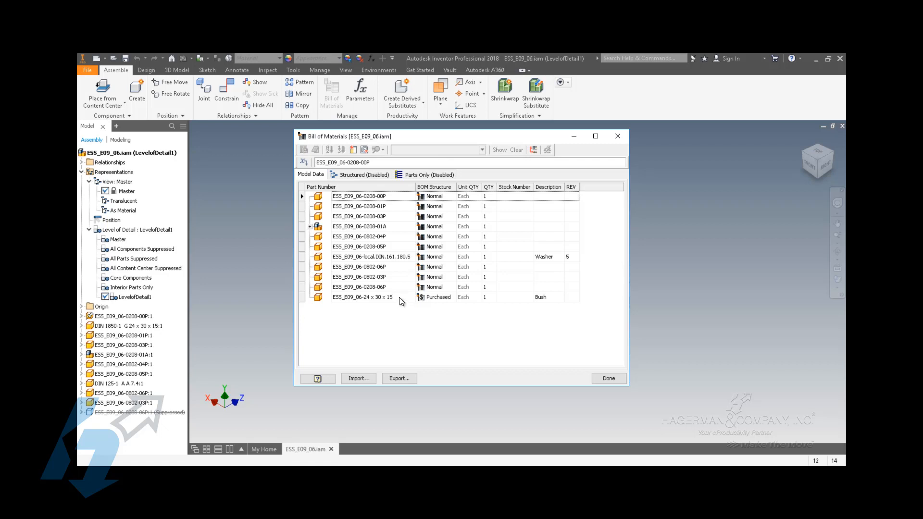
mouse_move(393, 293)
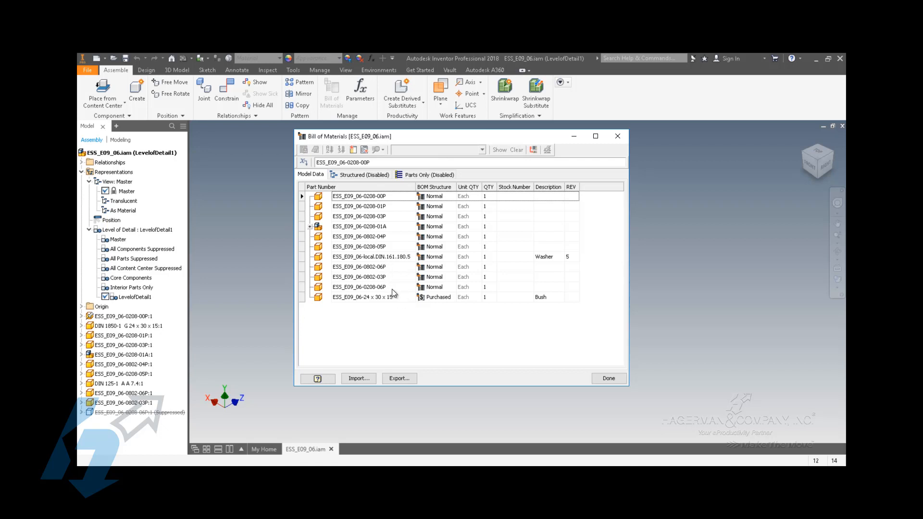
mouse_move(441, 307)
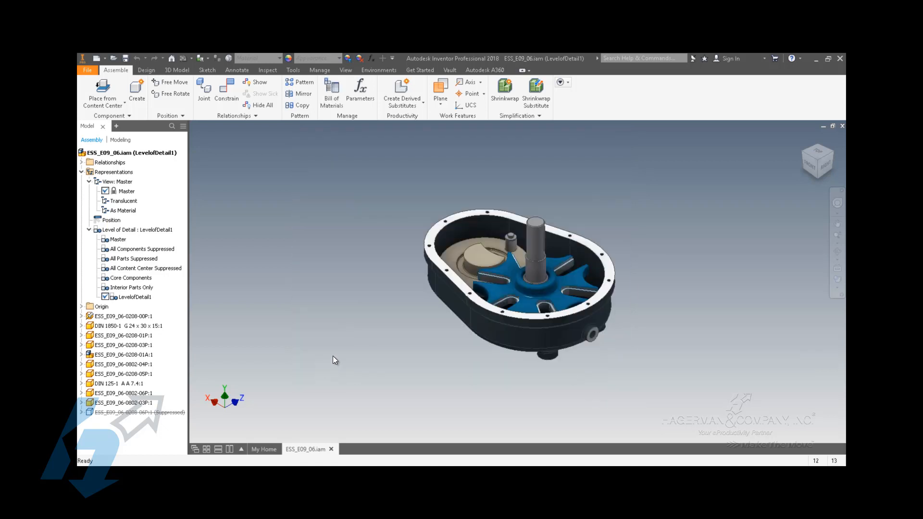
mouse_move(318, 352)
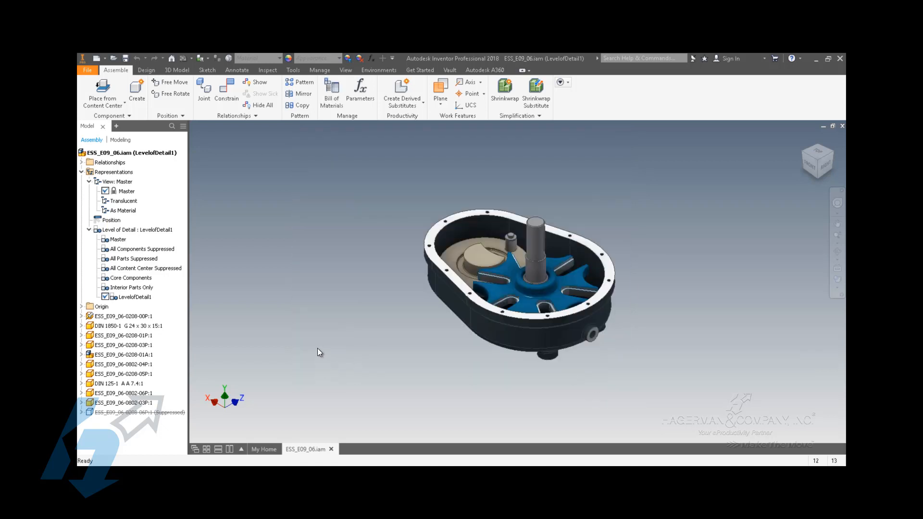
left_click(138, 412)
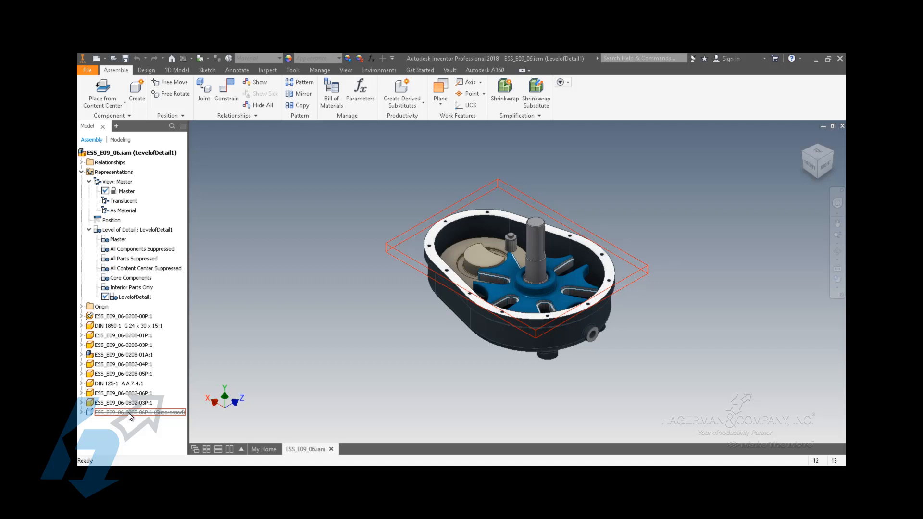
left_click(241, 362)
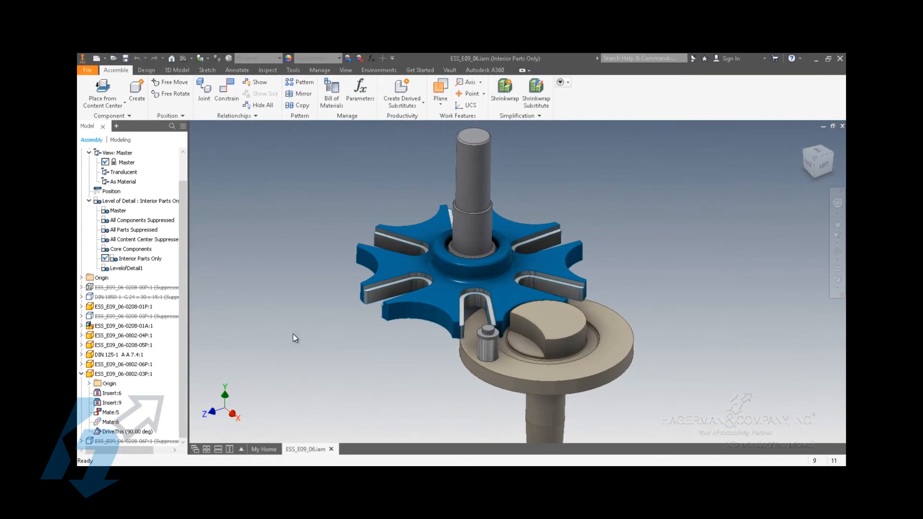
mouse_move(304, 336)
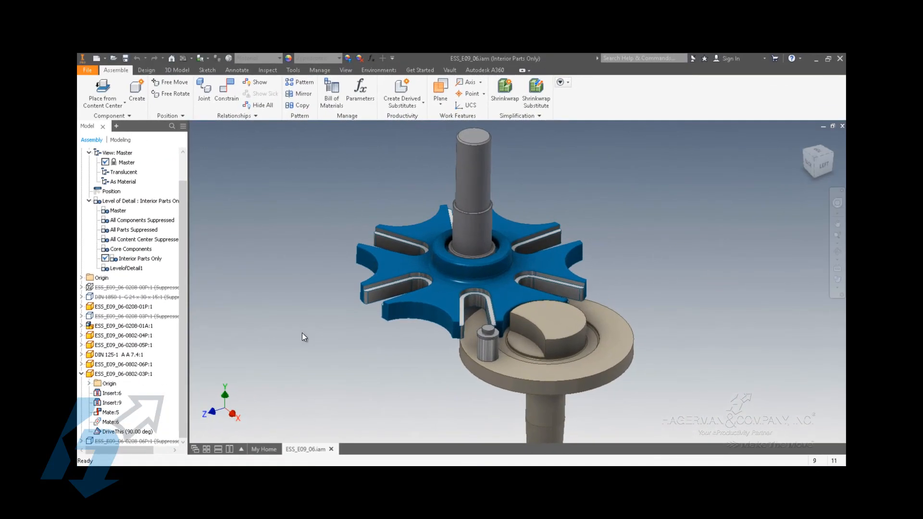
mouse_move(309, 335)
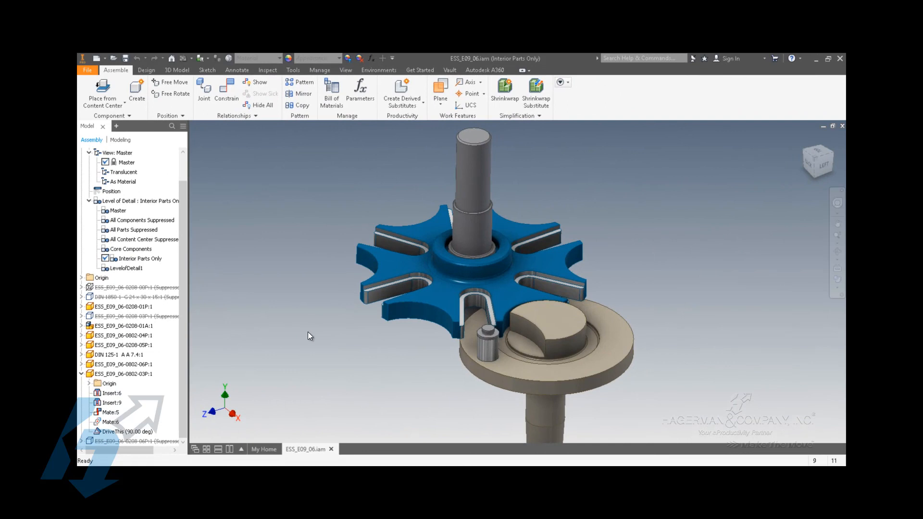
mouse_move(322, 343)
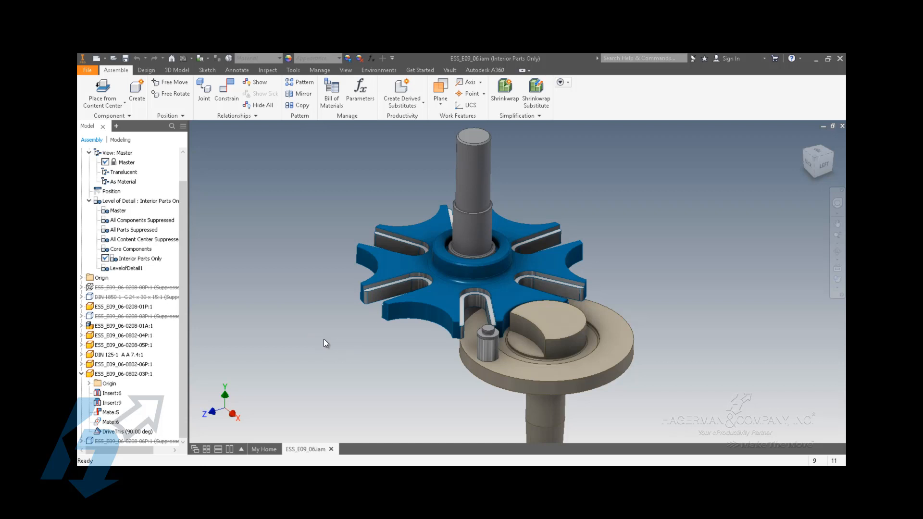
mouse_move(328, 338)
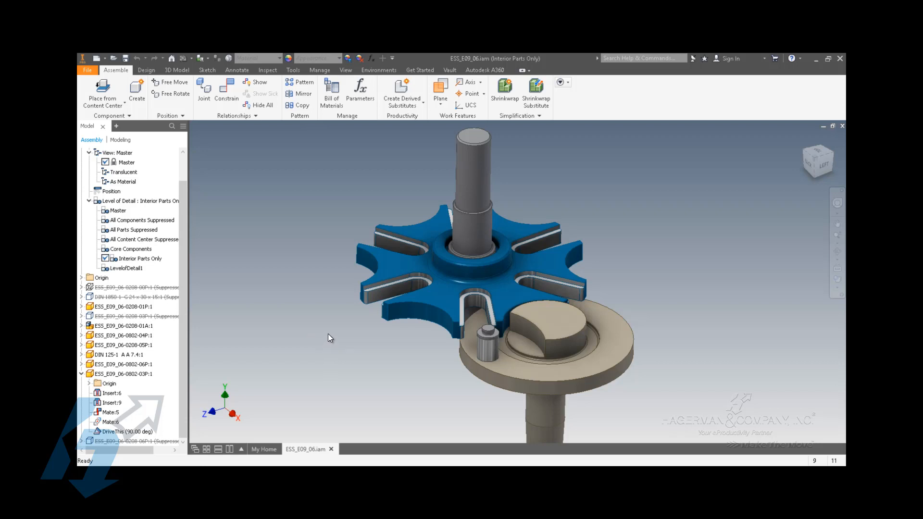
mouse_move(326, 327)
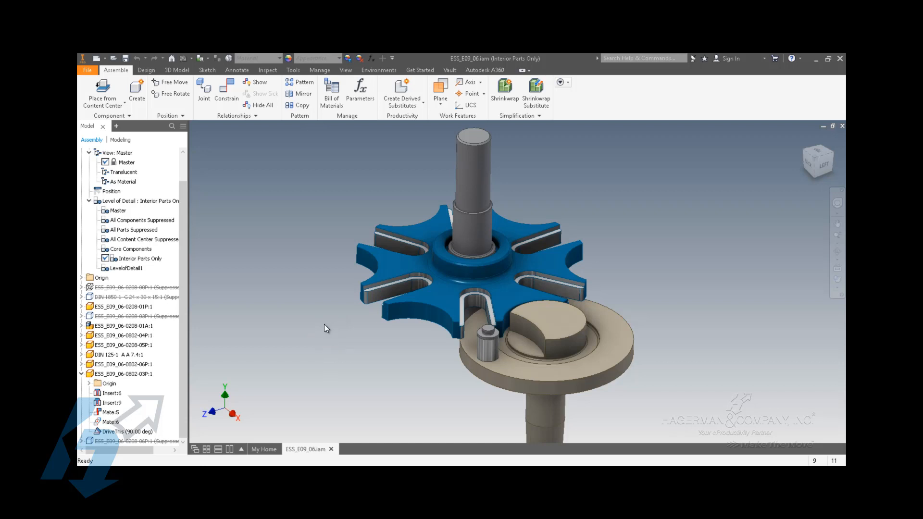
mouse_move(328, 331)
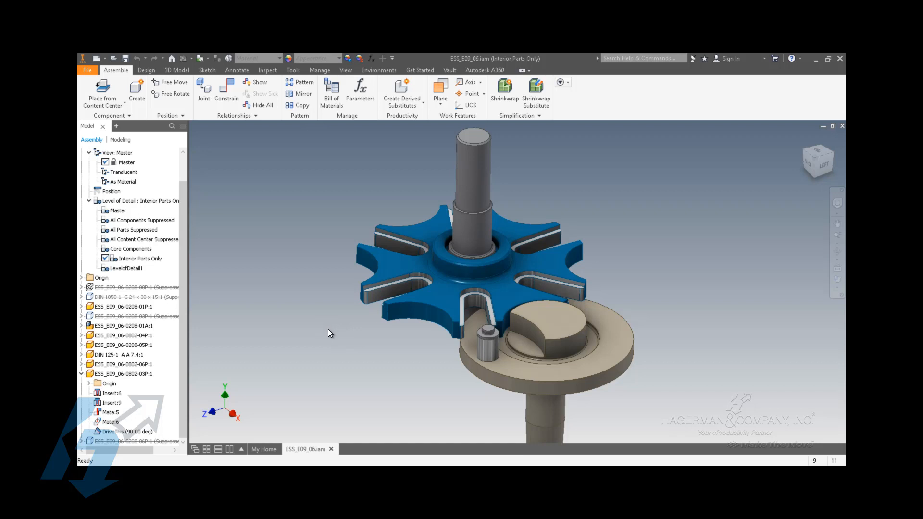
mouse_move(320, 351)
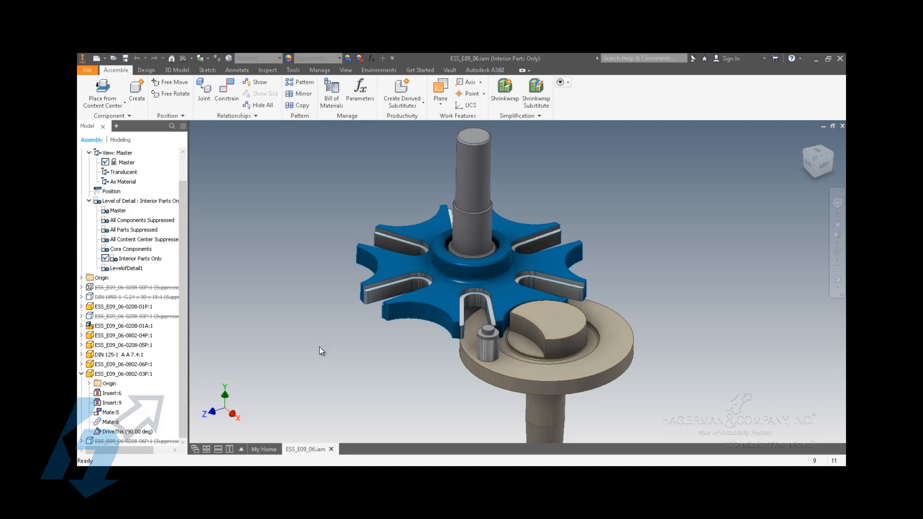
mouse_move(321, 348)
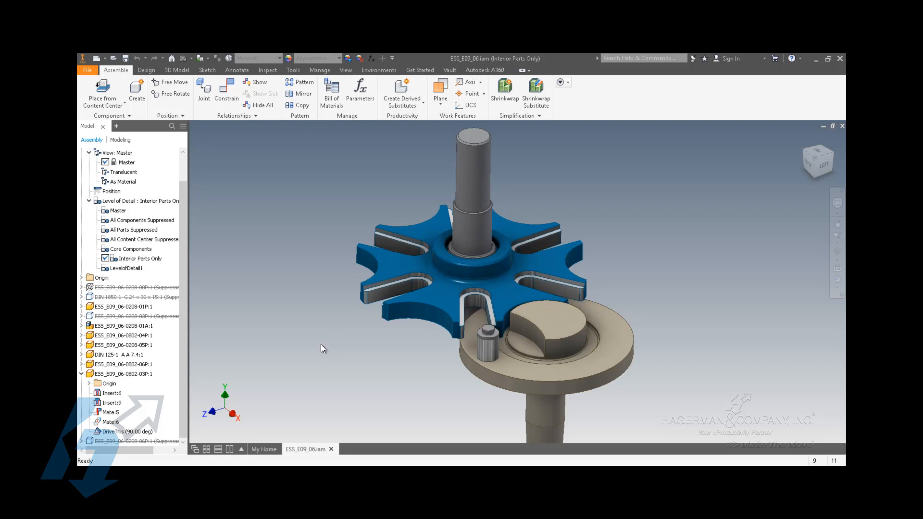
mouse_move(287, 191)
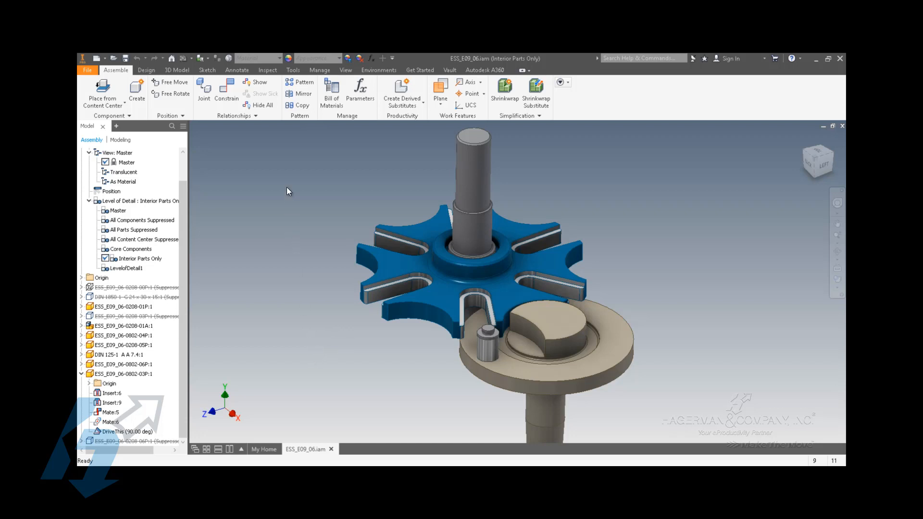
mouse_move(287, 182)
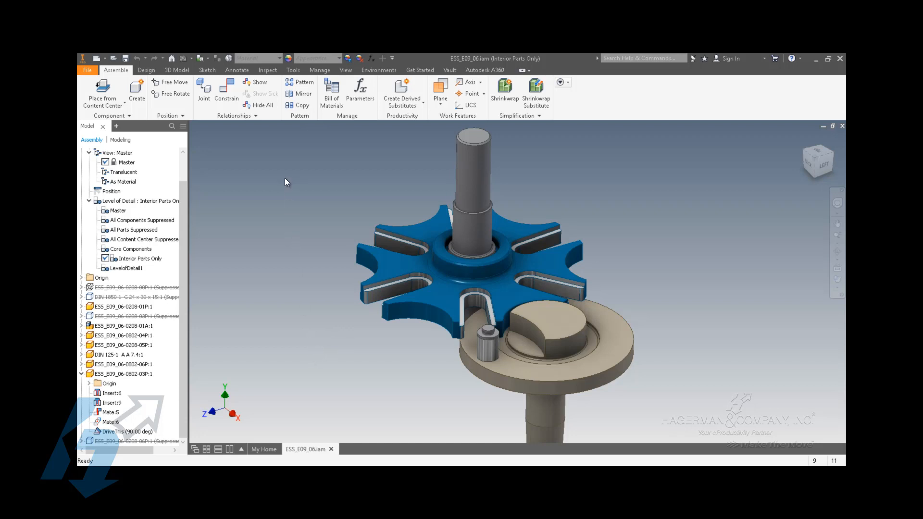
mouse_move(290, 186)
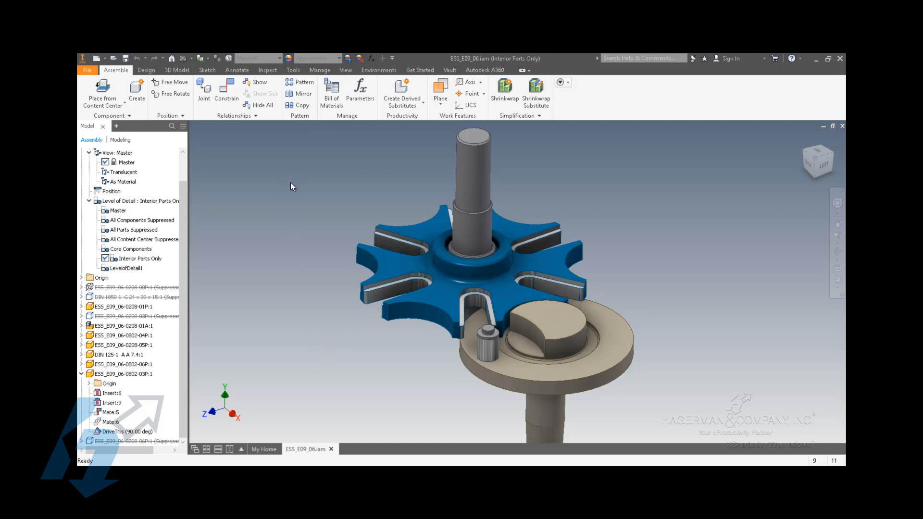
Show the Inspect ribbon tools: Interference, Activate Contact Solver and Measure.
left_click(268, 69)
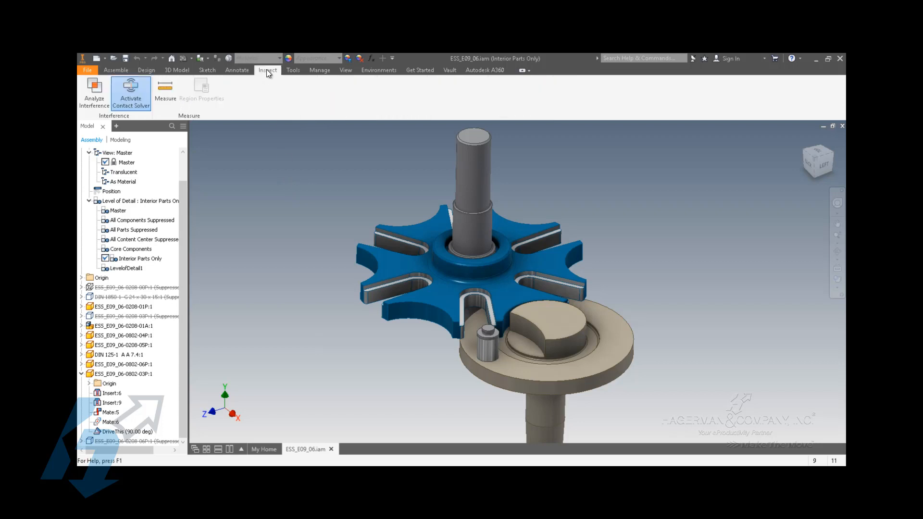
mouse_move(289, 169)
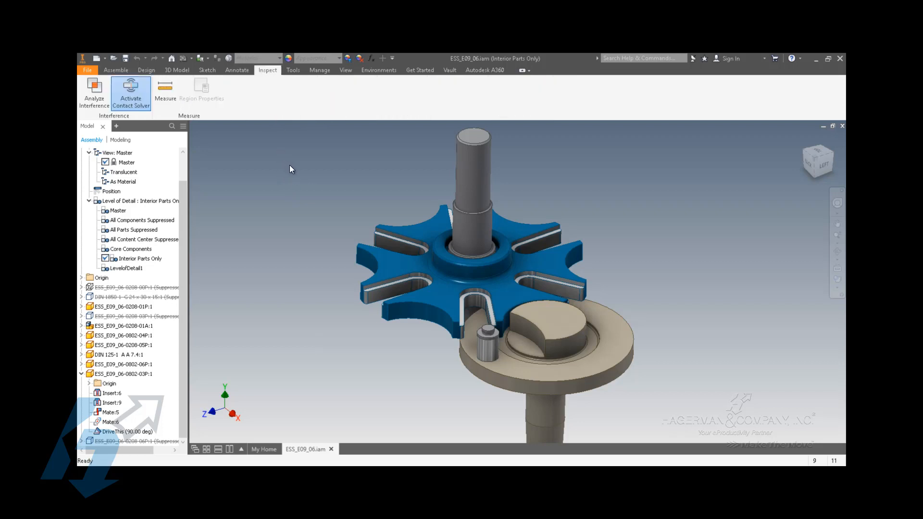
mouse_move(242, 142)
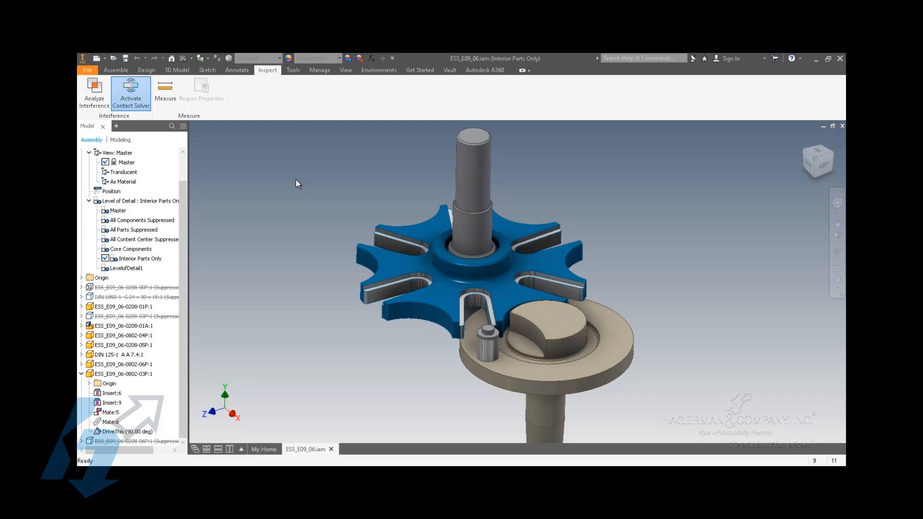
mouse_move(315, 333)
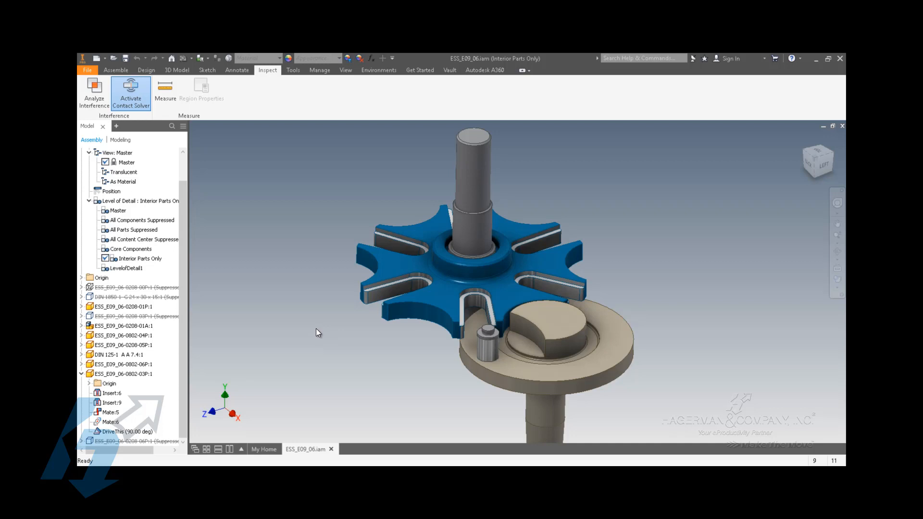
mouse_move(300, 335)
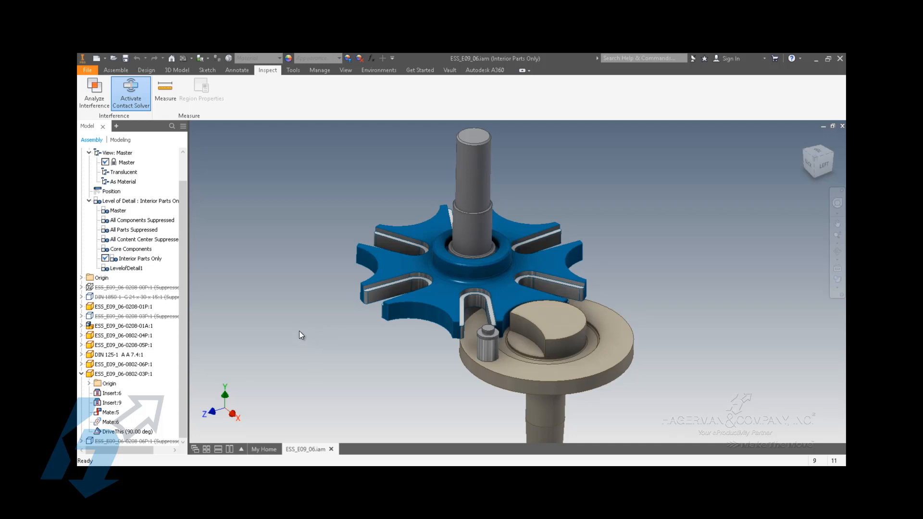
mouse_move(295, 329)
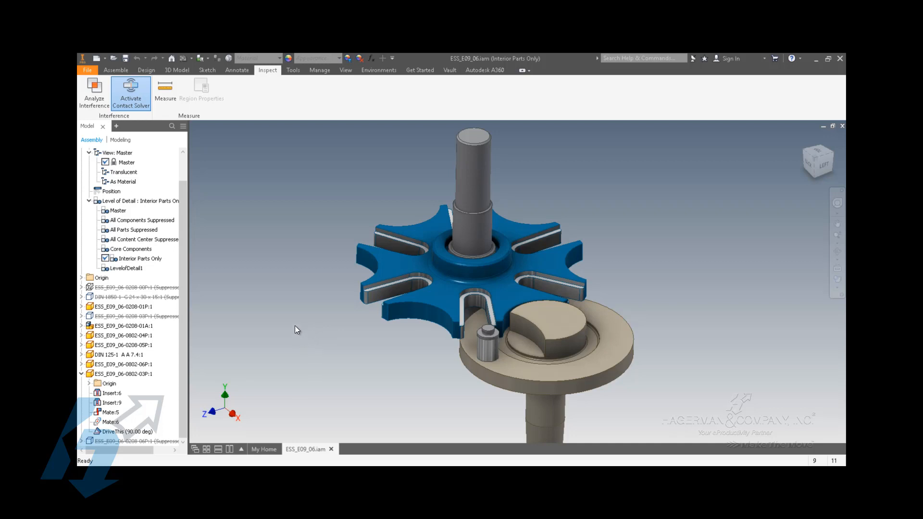
mouse_move(346, 334)
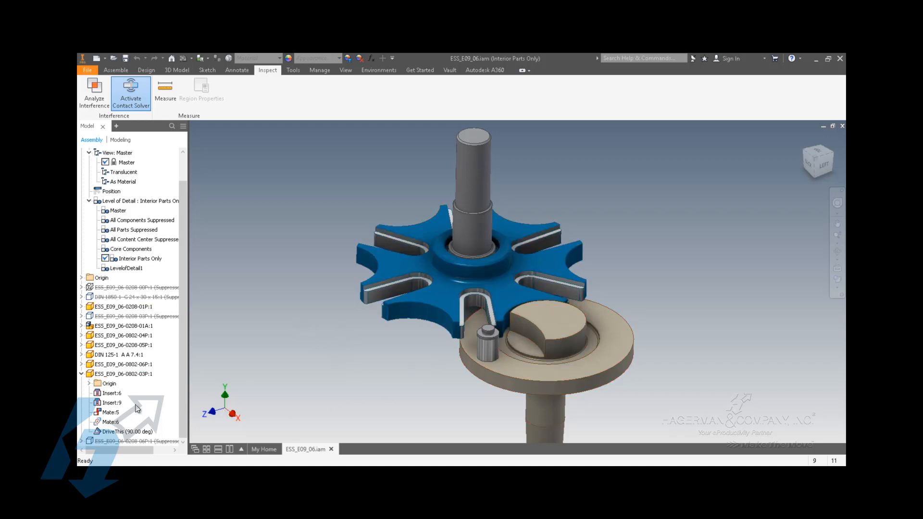
Suppress the DriveThis angle constraint and drag the drive disc to test free rotation.
right_click(111, 431)
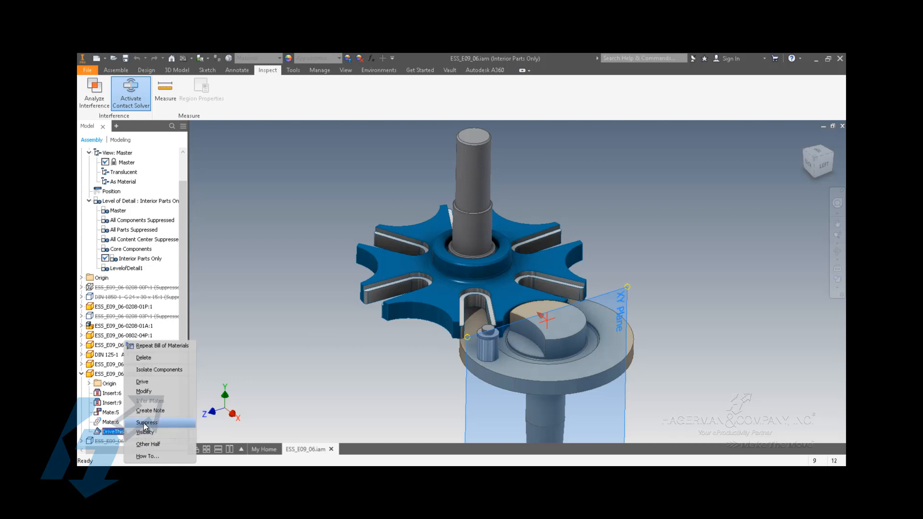
left_click(142, 381)
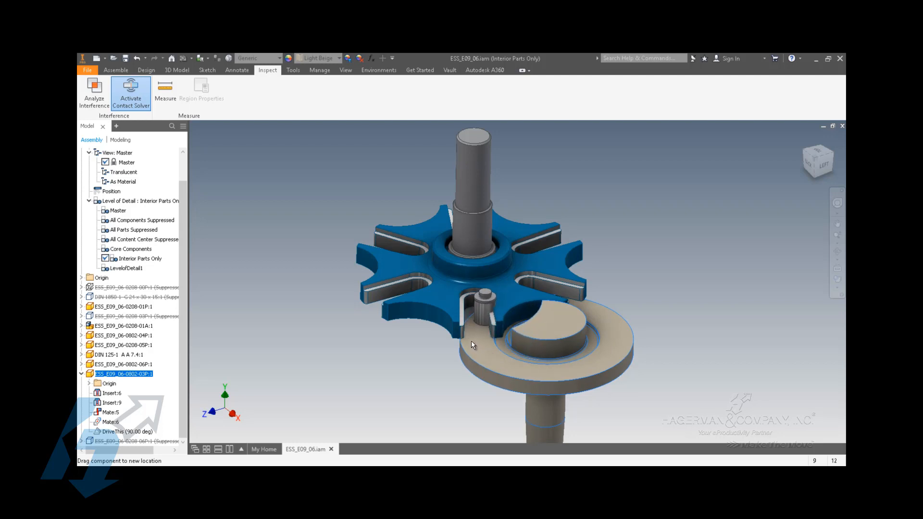
left_click(495, 370)
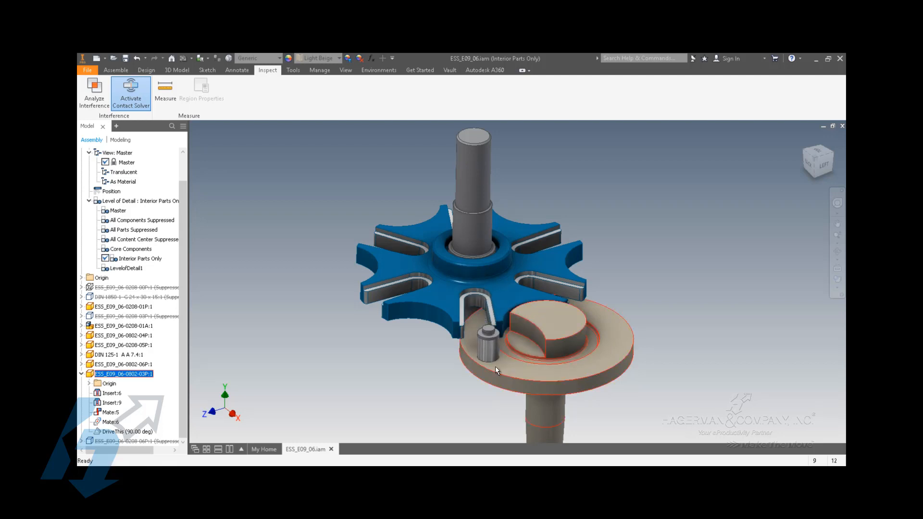
mouse_move(539, 357)
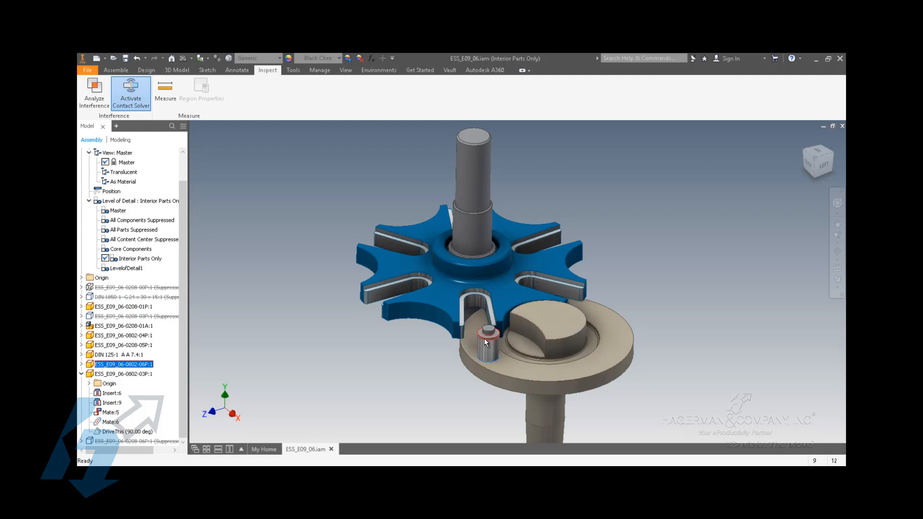
mouse_move(486, 351)
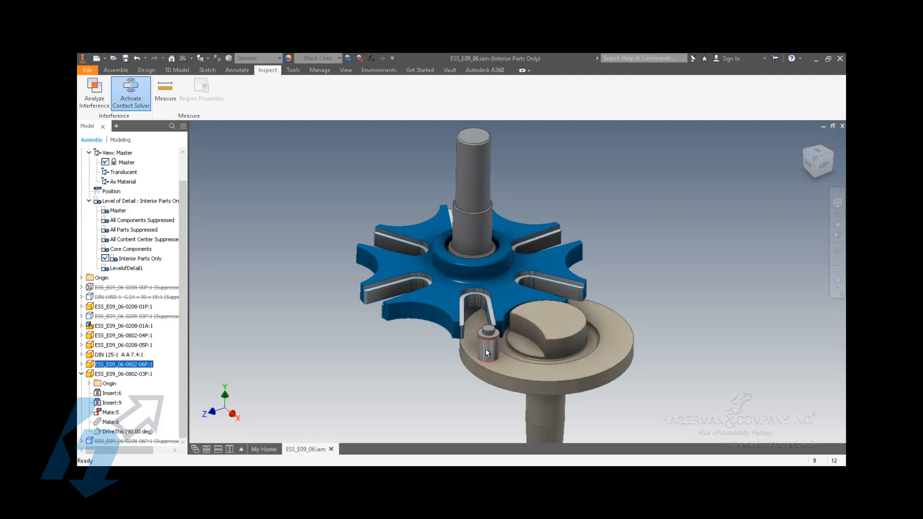
Add the small drive pin to the contact set, then select the blue star wheel.
right_click(485, 352)
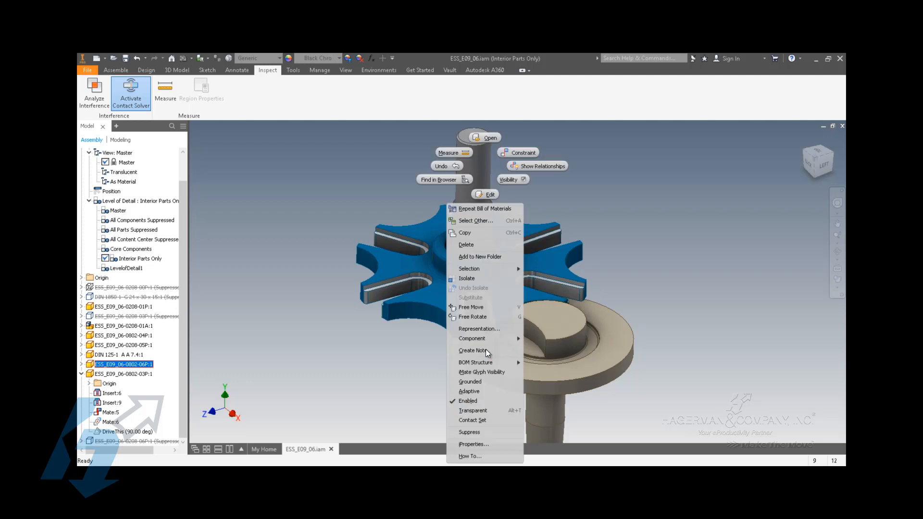
mouse_move(472, 420)
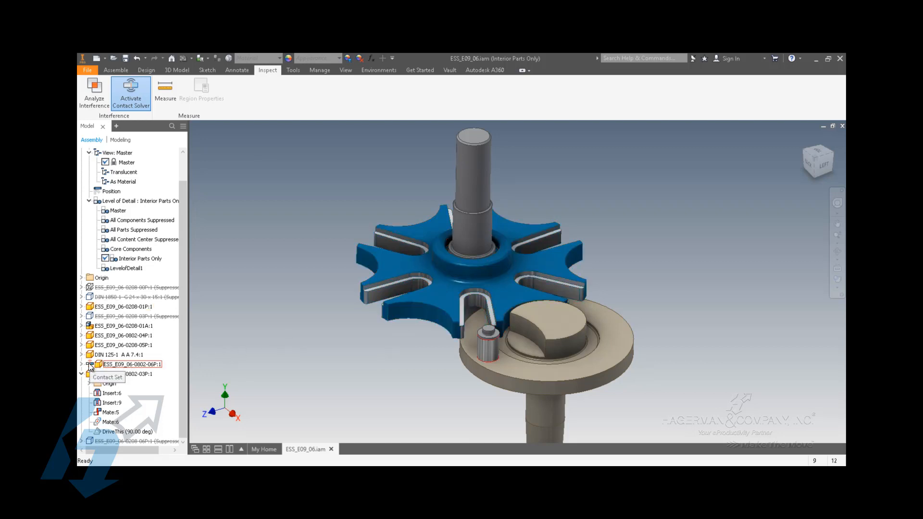
left_click(131, 364)
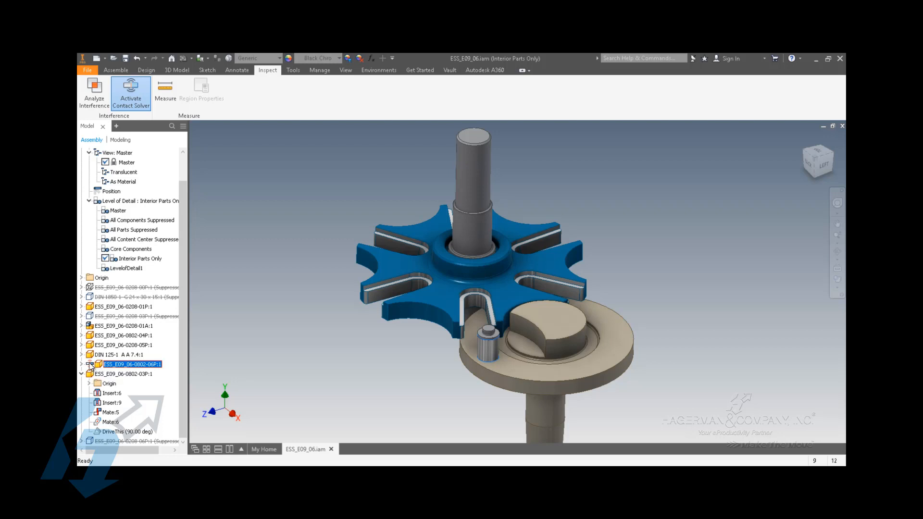
mouse_move(95, 367)
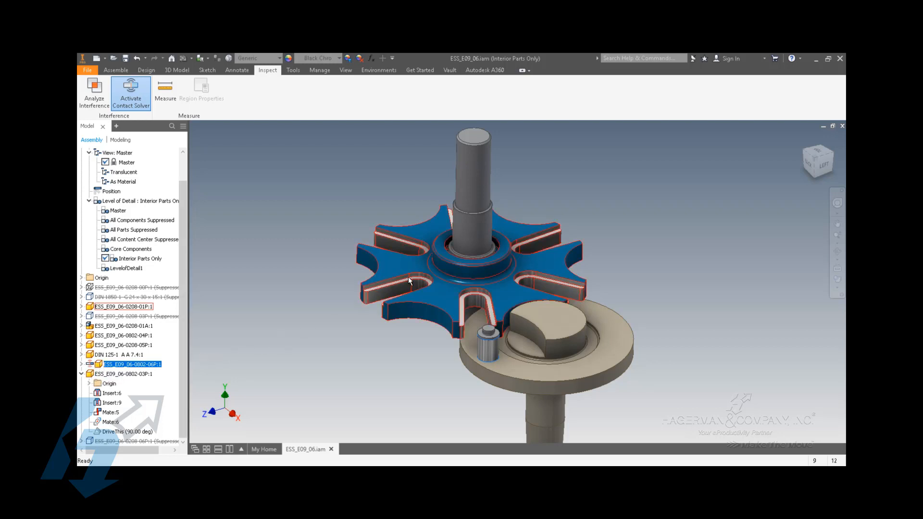
left_click(123, 306)
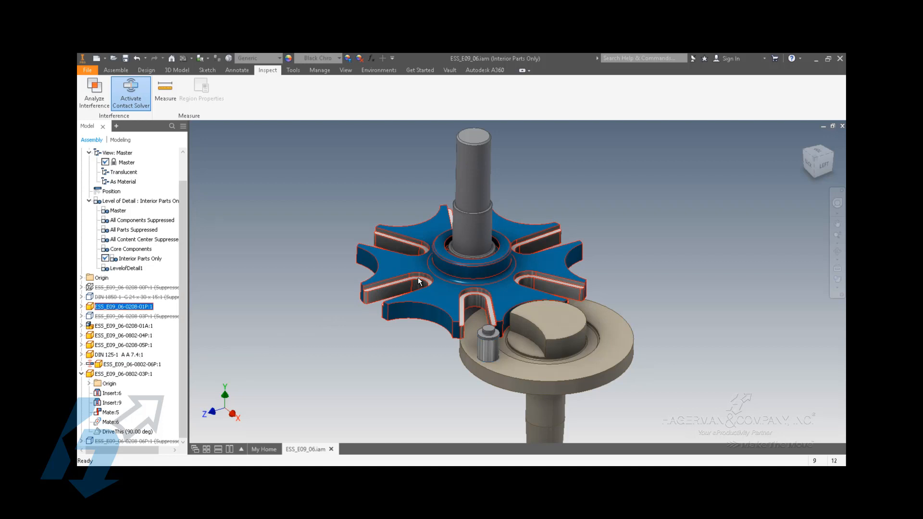
right_click(418, 281)
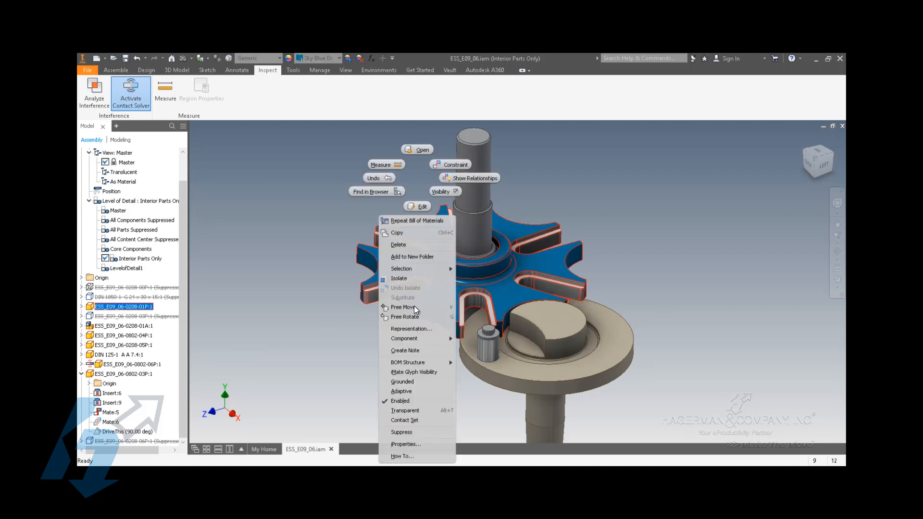
mouse_move(404, 419)
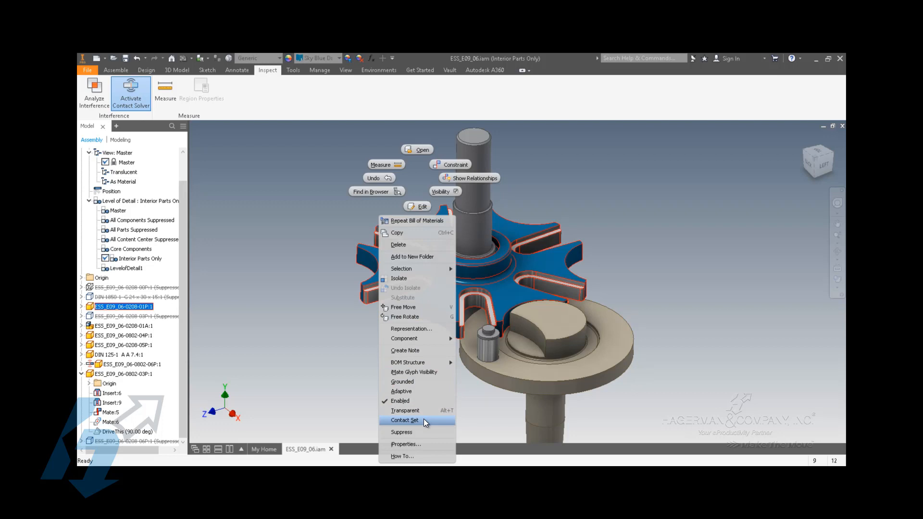